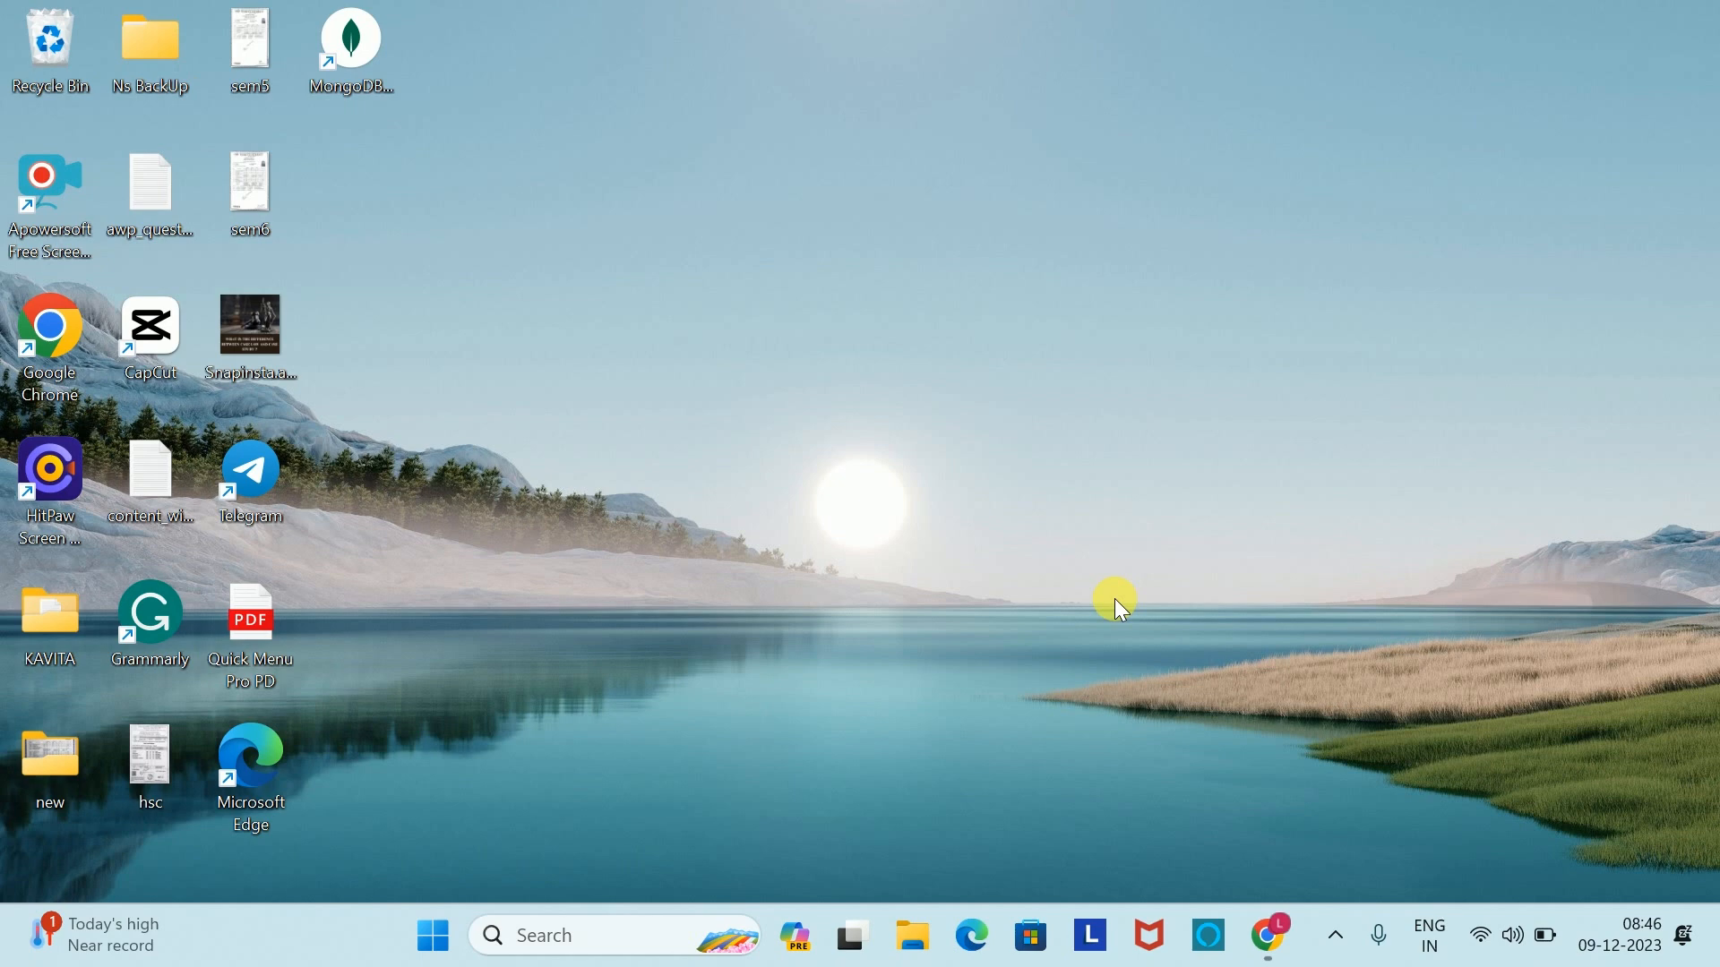
Launch Google Chrome maximized on a new tab with the address bar ready
click(1268, 935)
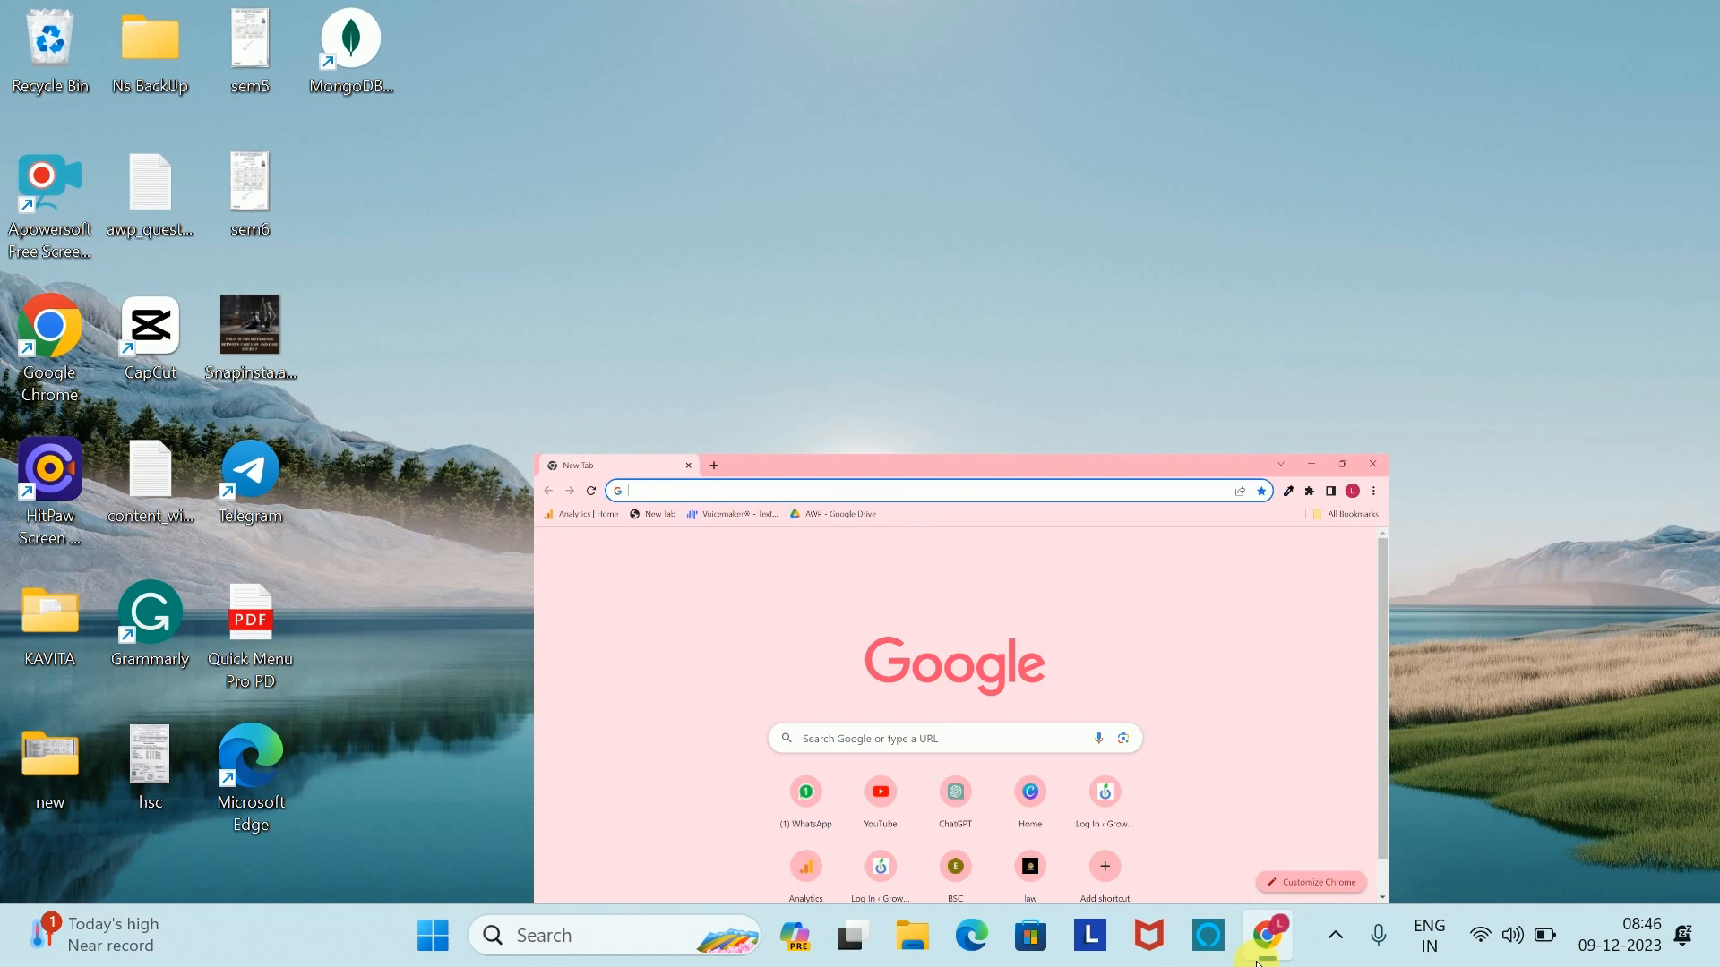
click(1339, 464)
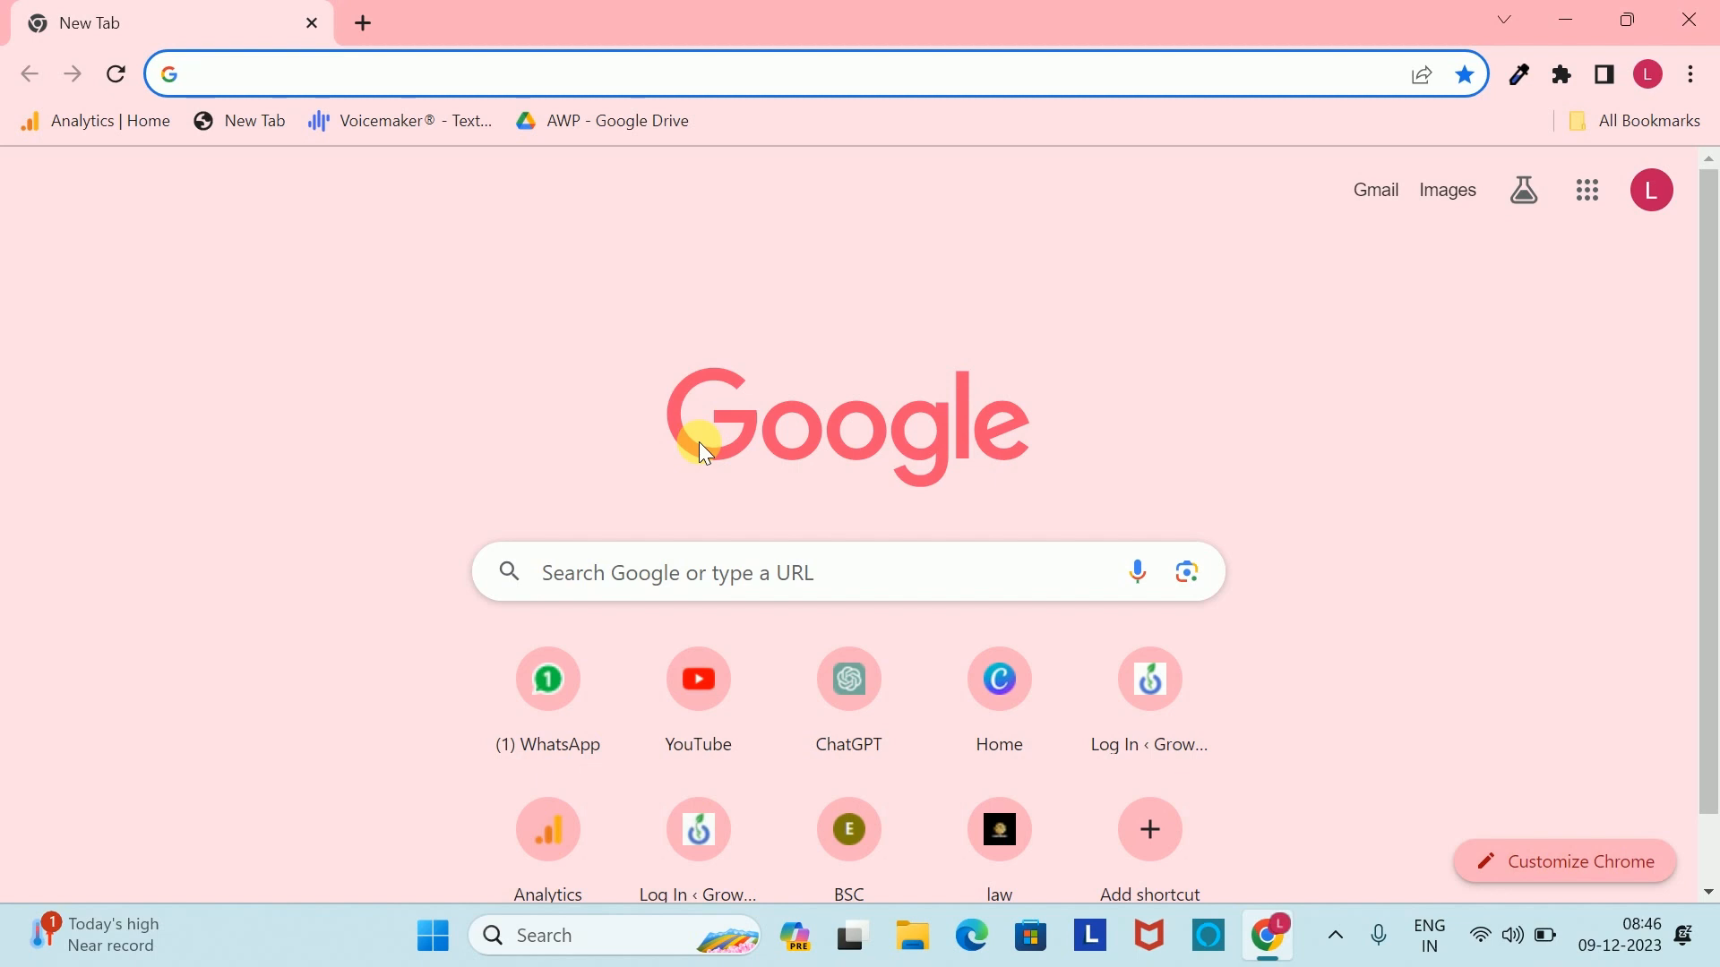
click(439, 74)
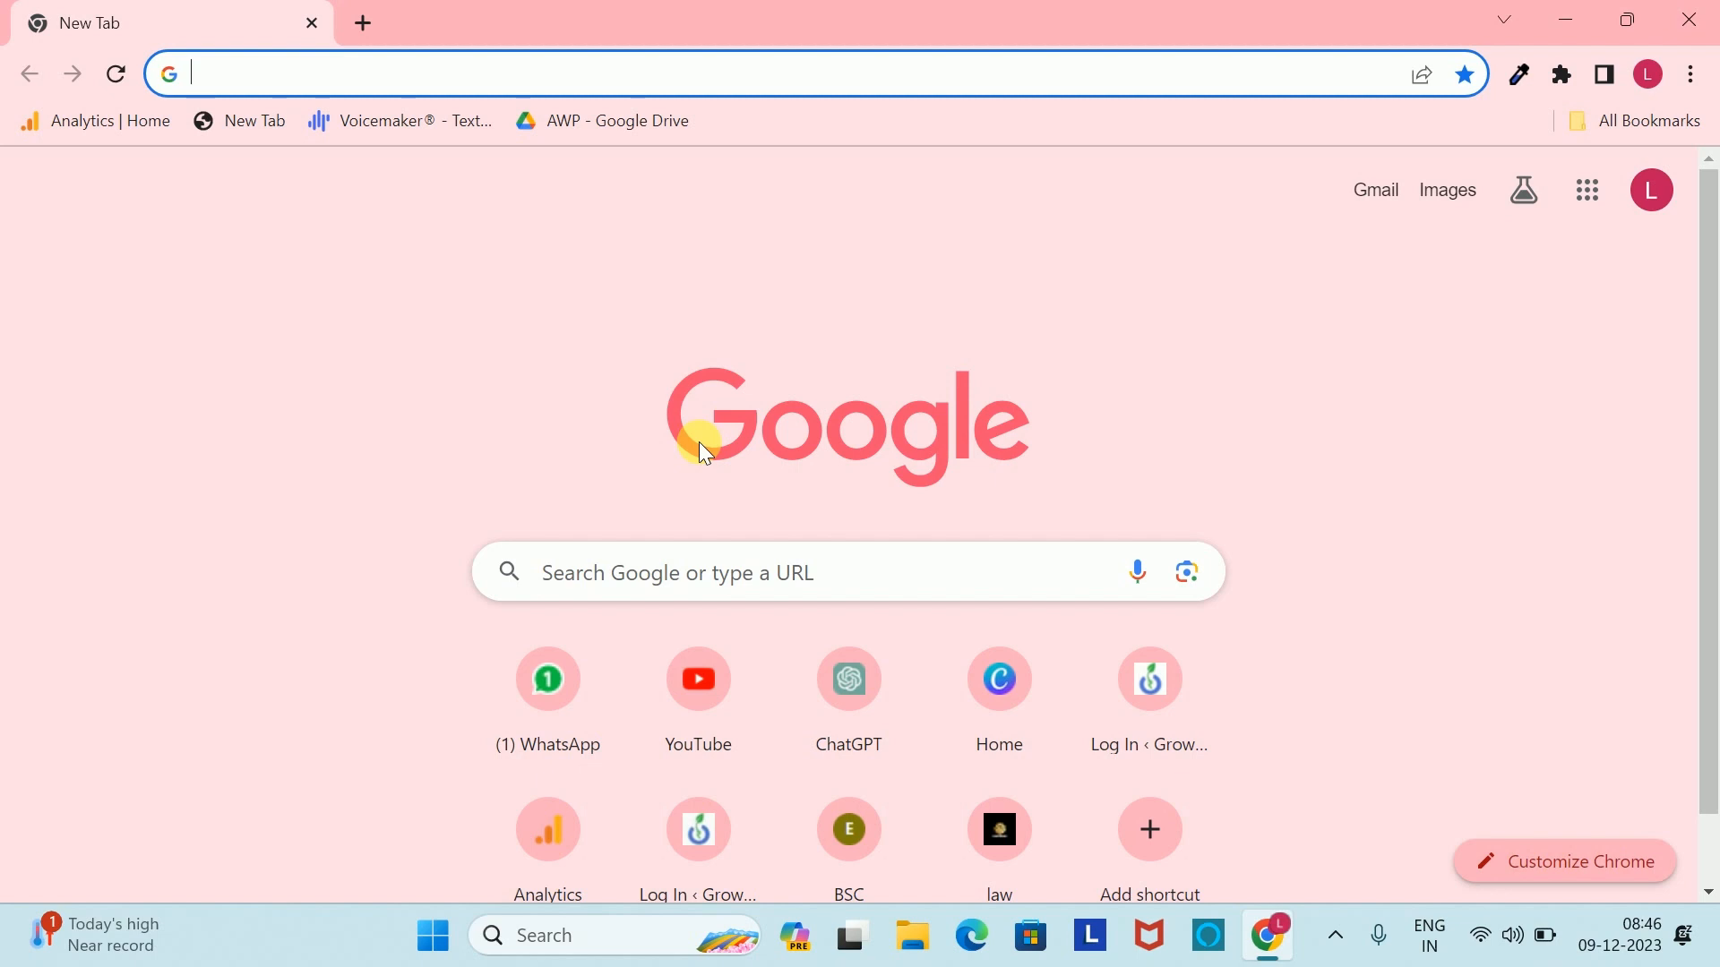
Search Google for 'idle python download' to surface python.org's Download Python result
text(idle)
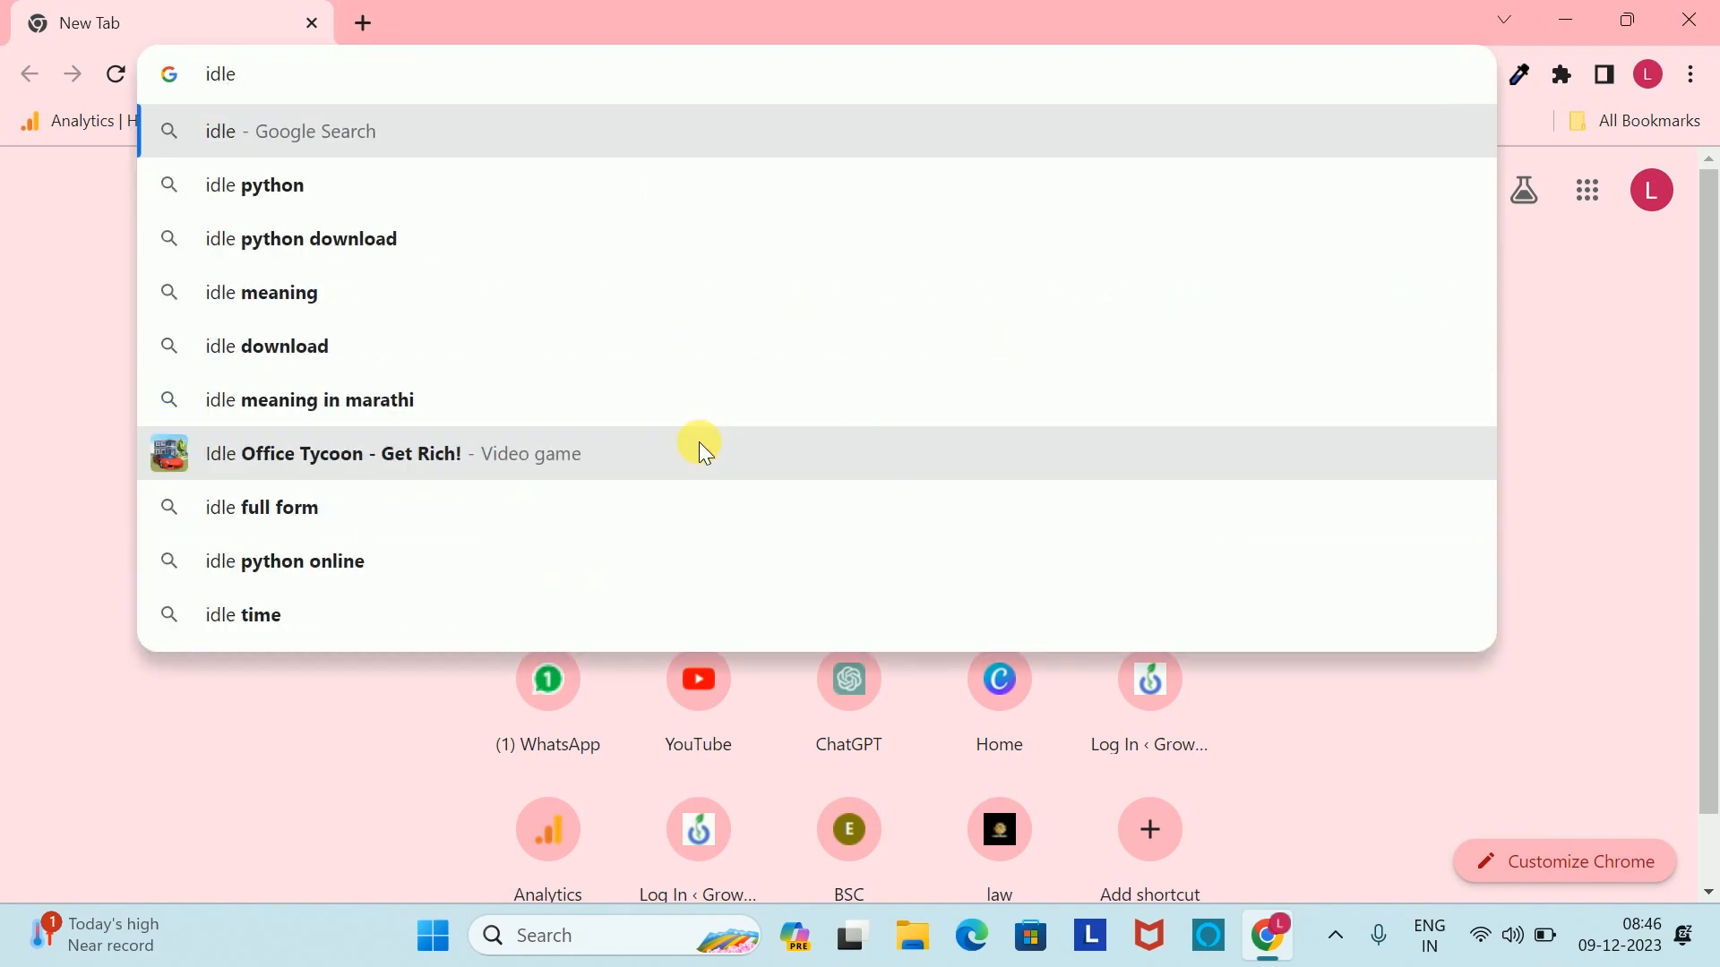
click(334, 238)
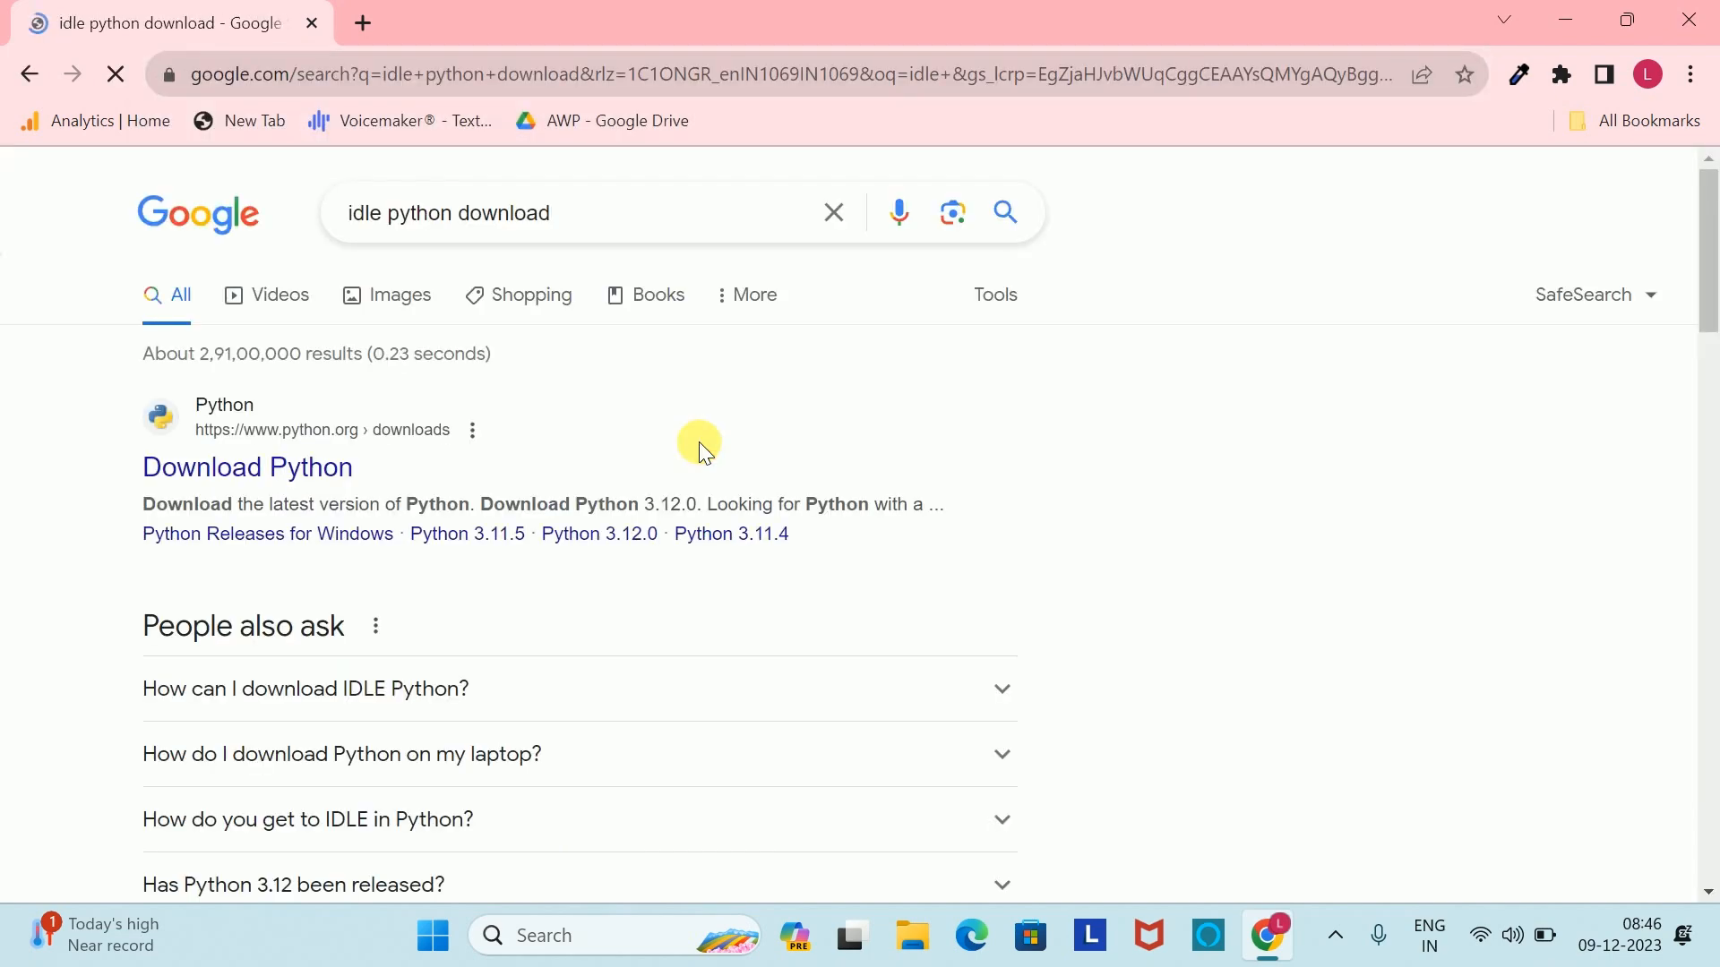
click(245, 466)
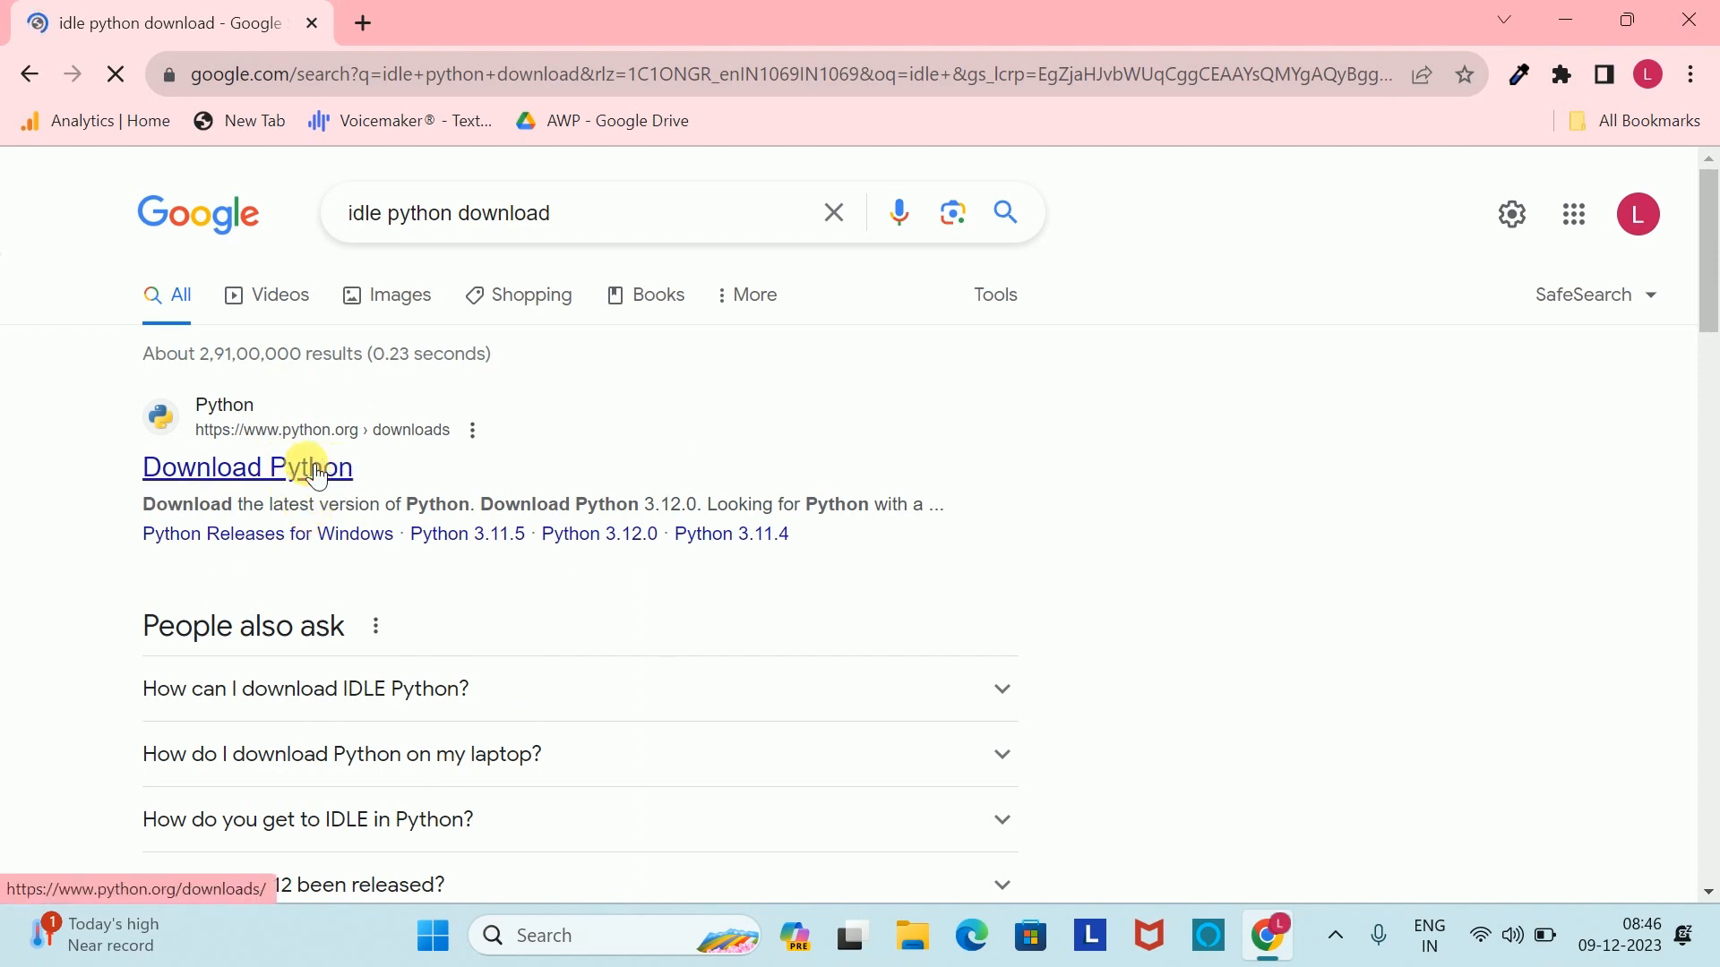
Download the Python 3.12.0 Windows installer from python.org/downloads and run it
click(247, 468)
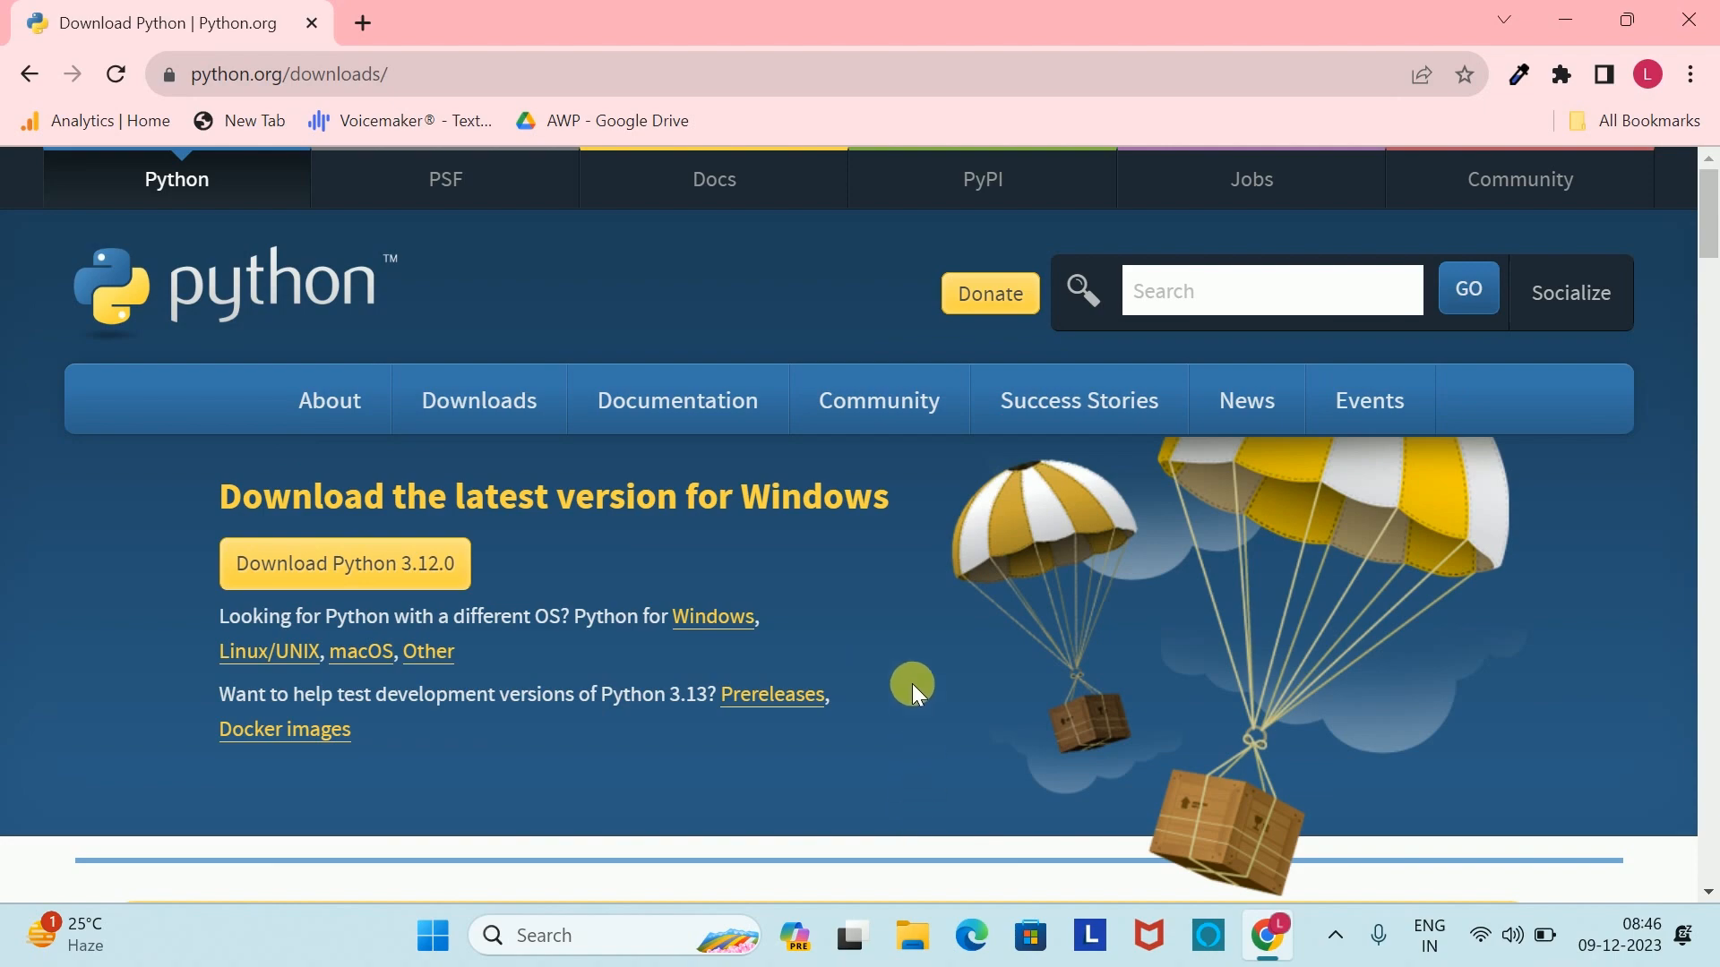
scroll(down, 3)
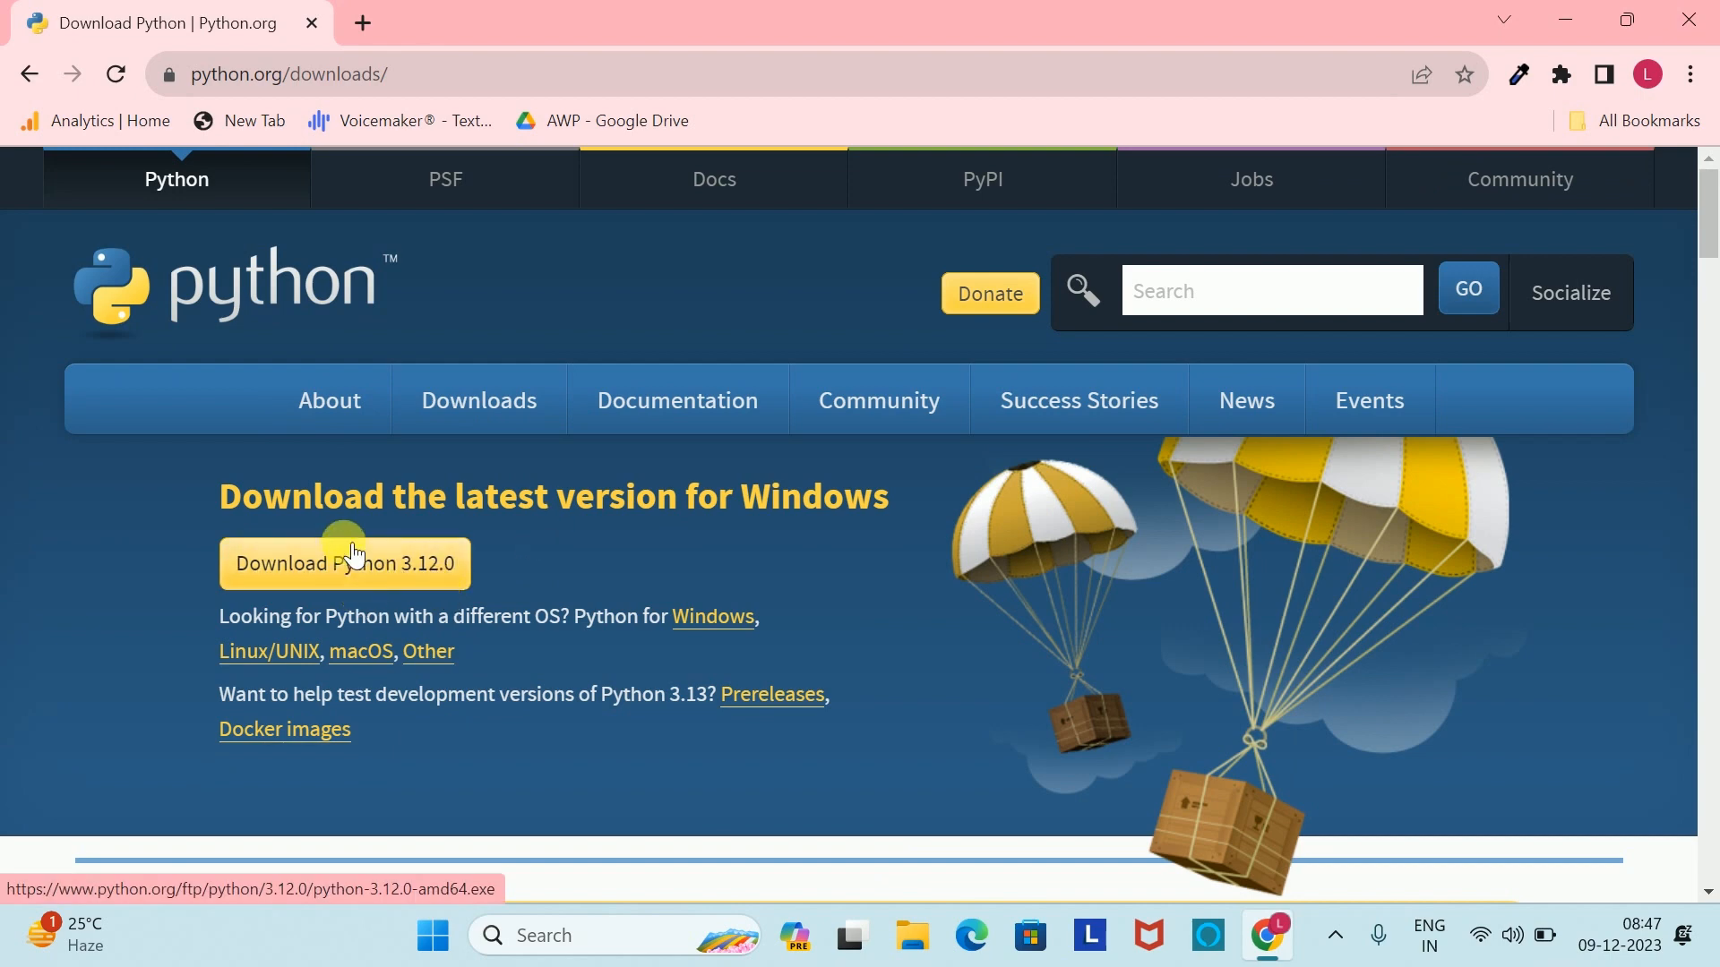
click(342, 563)
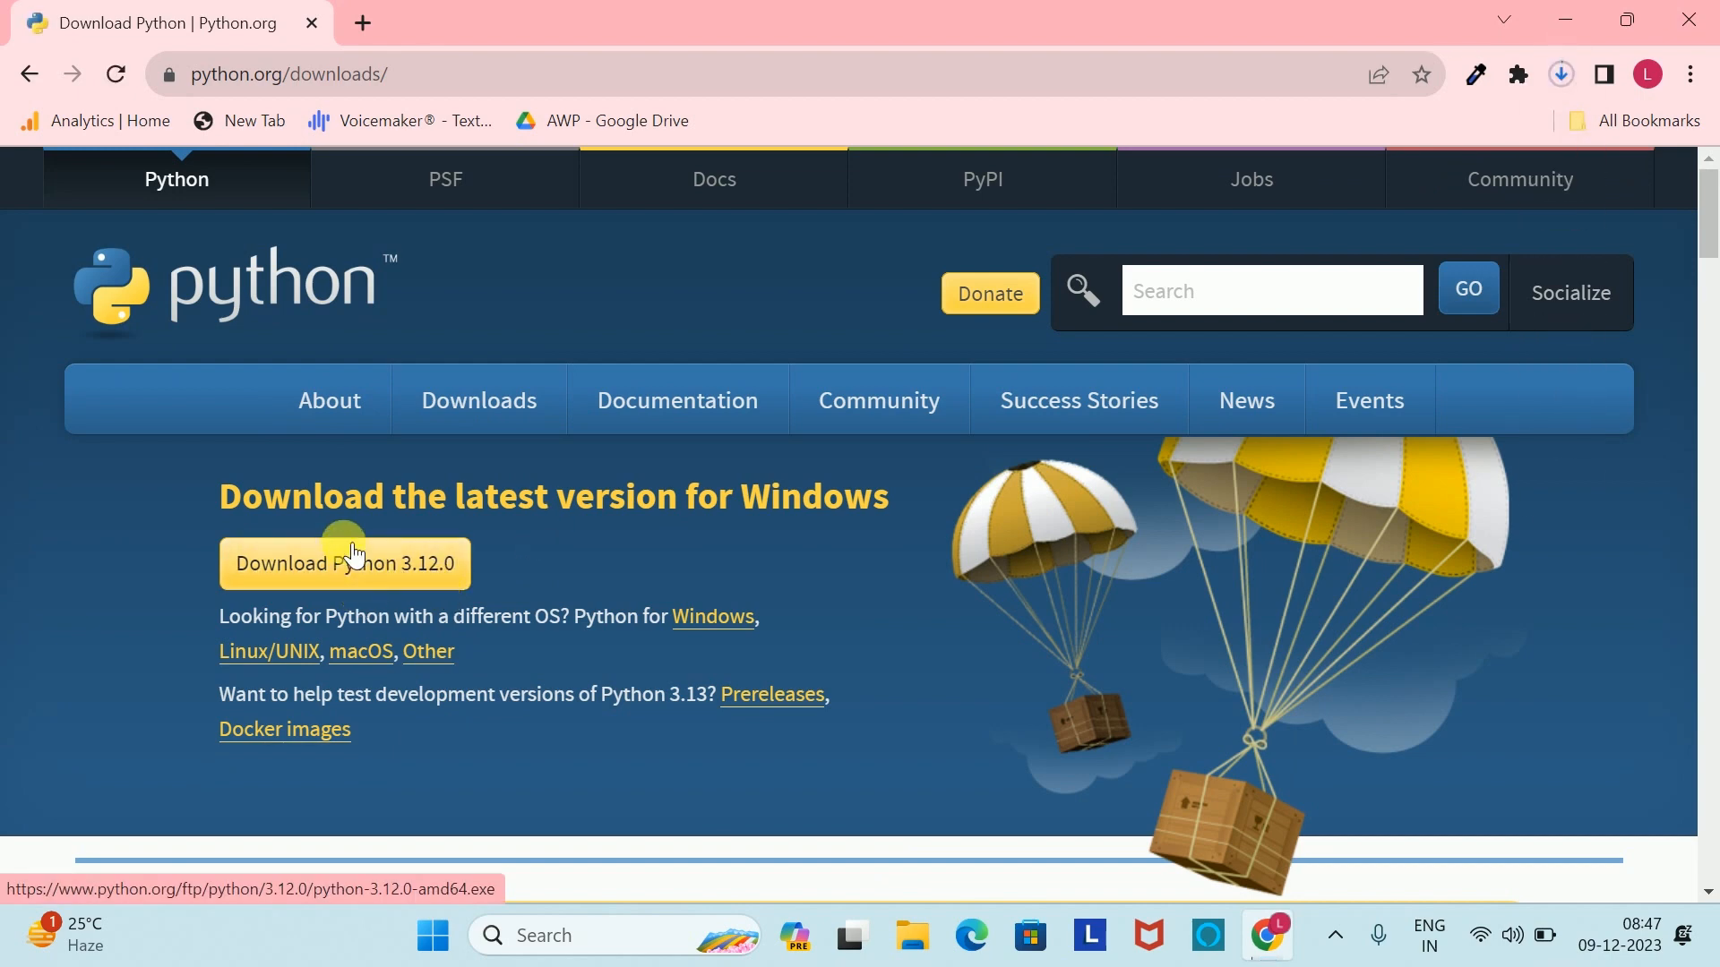
mouse_move(1519, 179)
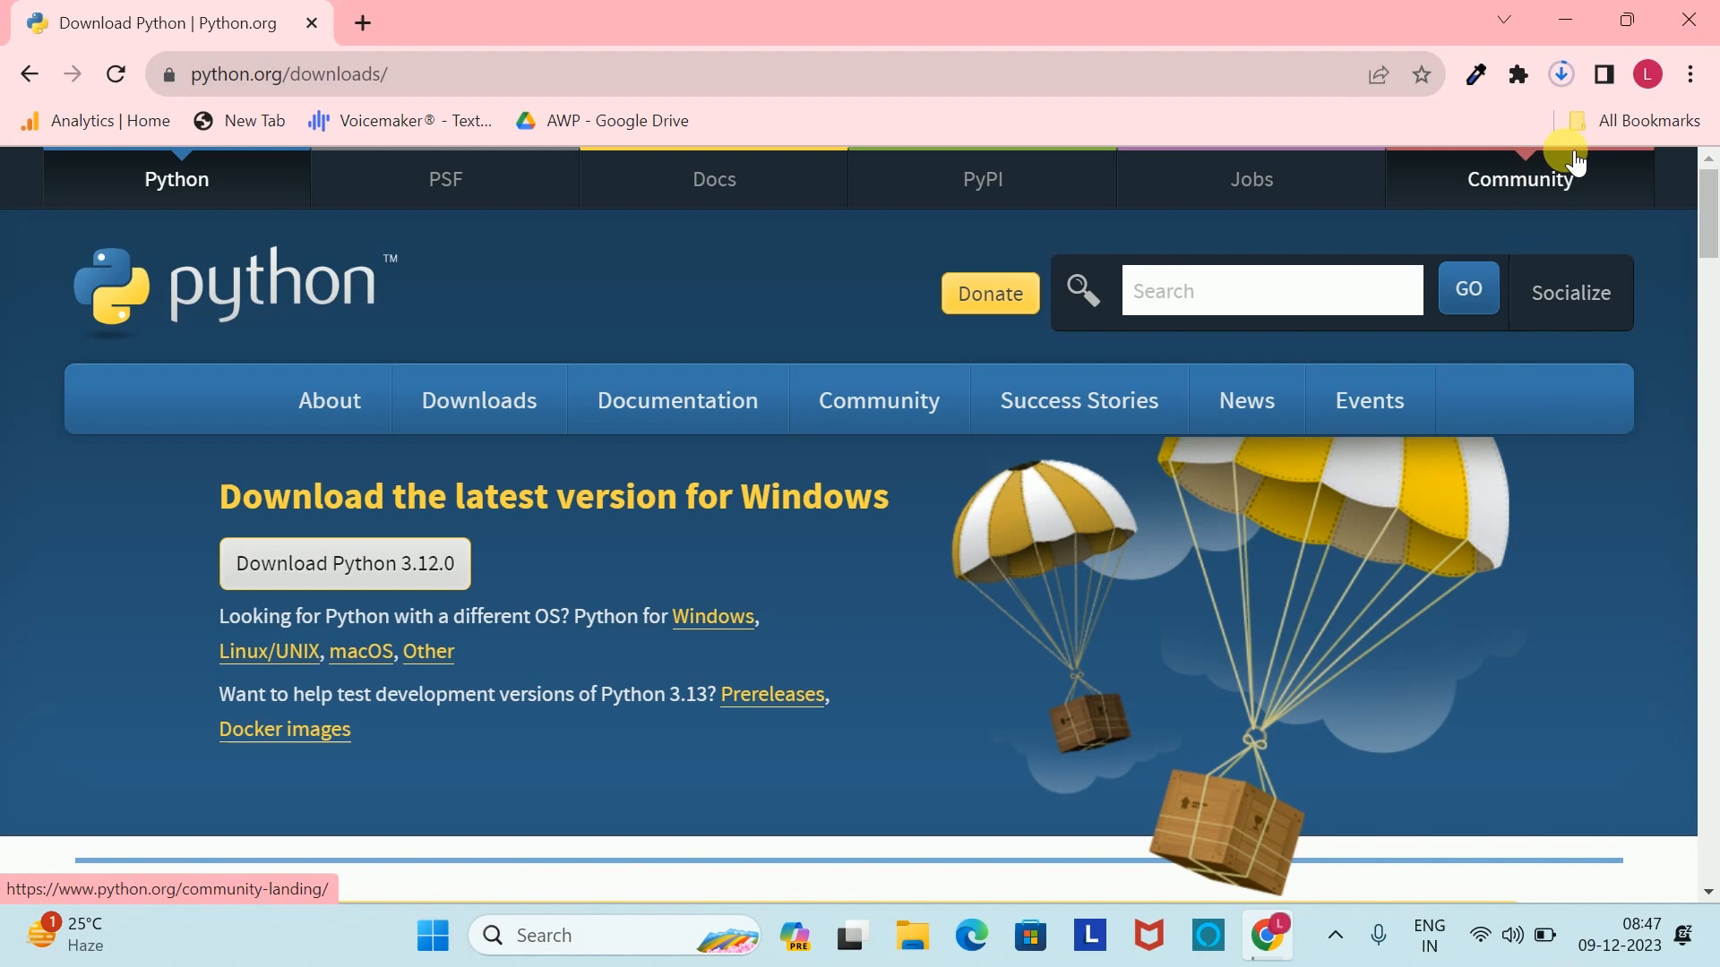
mouse_move(1560, 114)
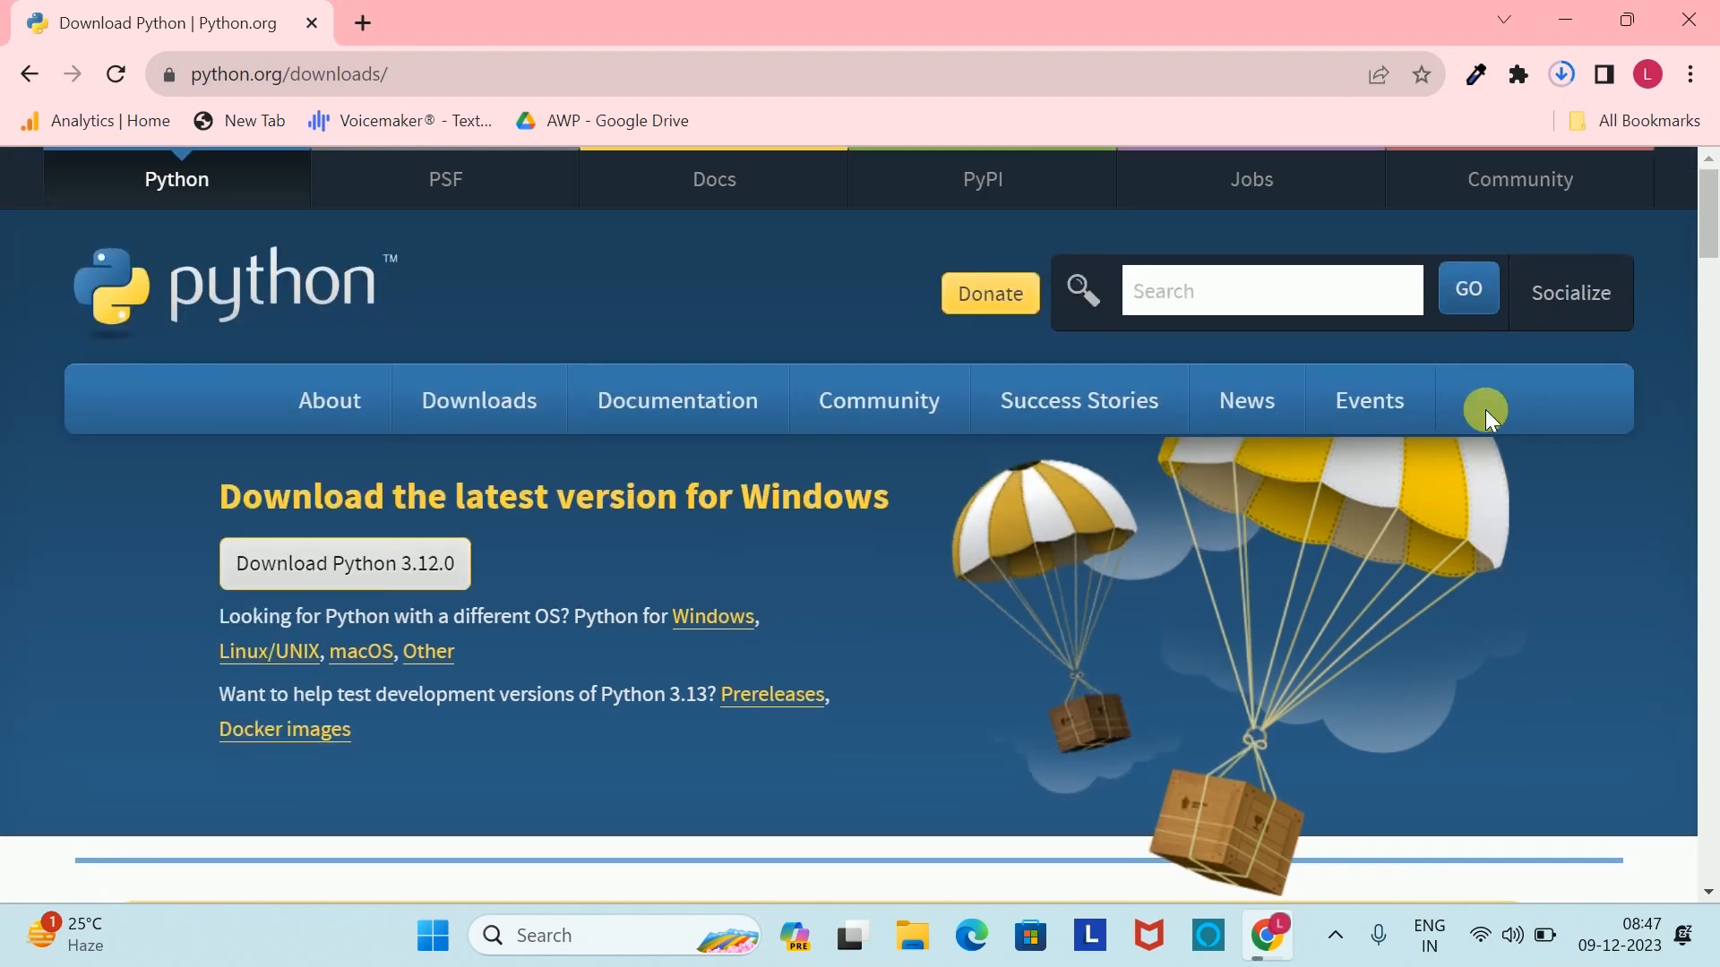
click(344, 565)
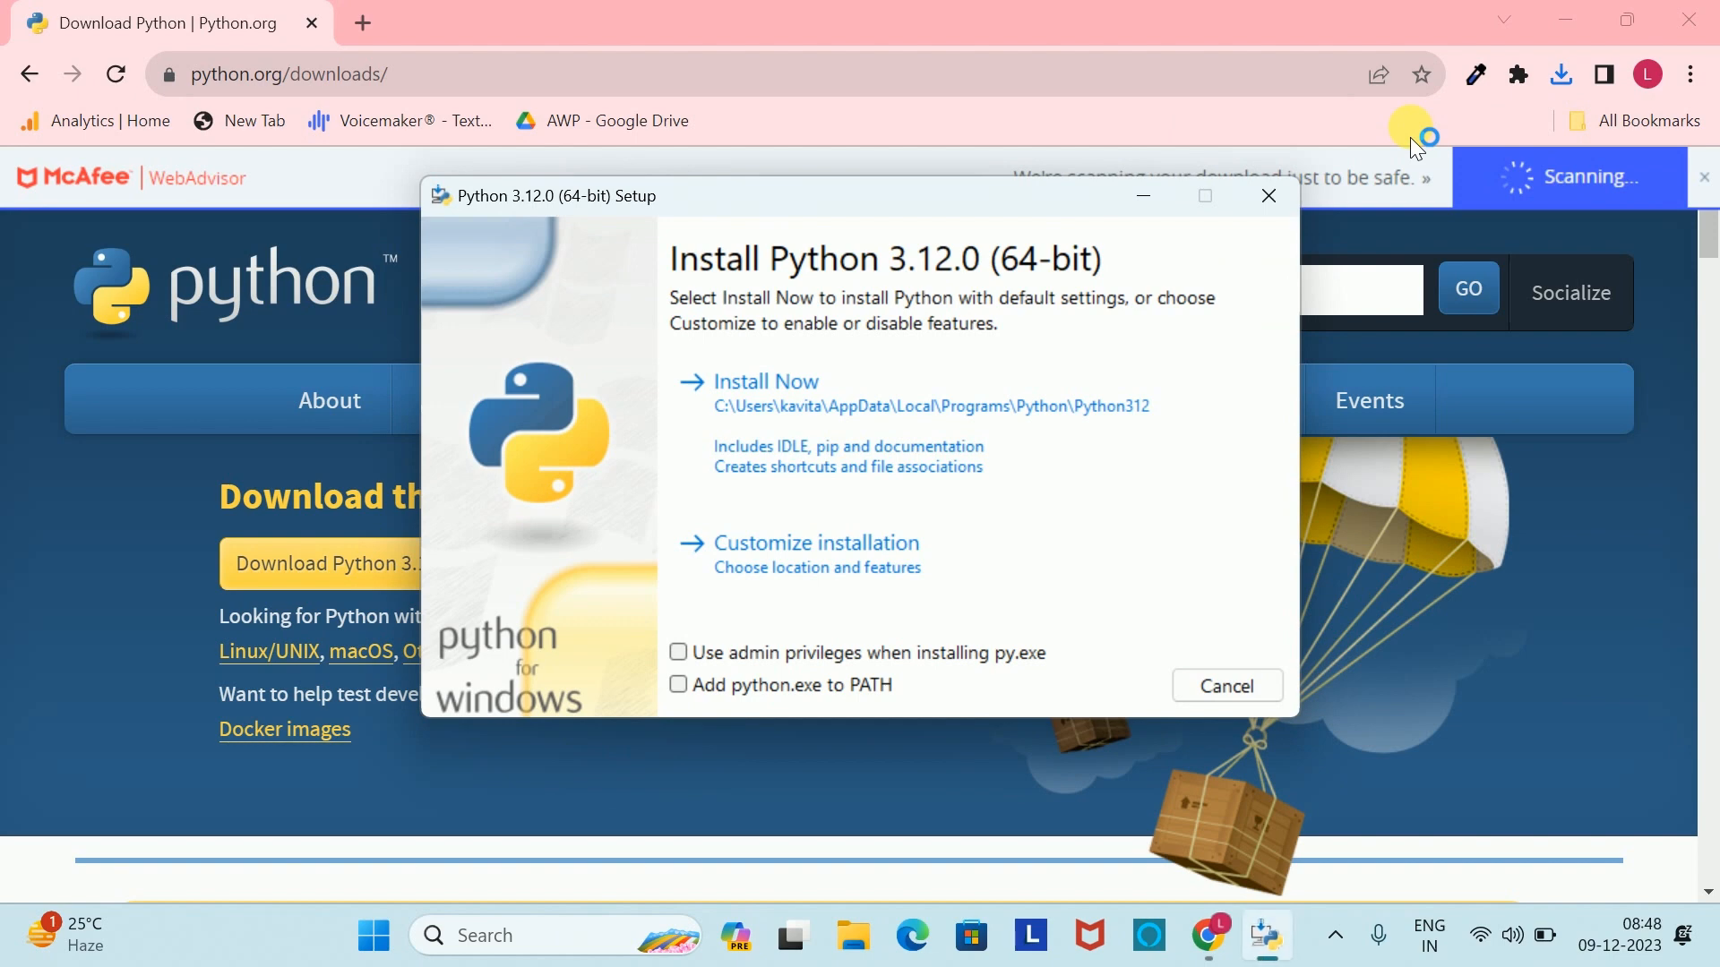
mouse_move(1415, 150)
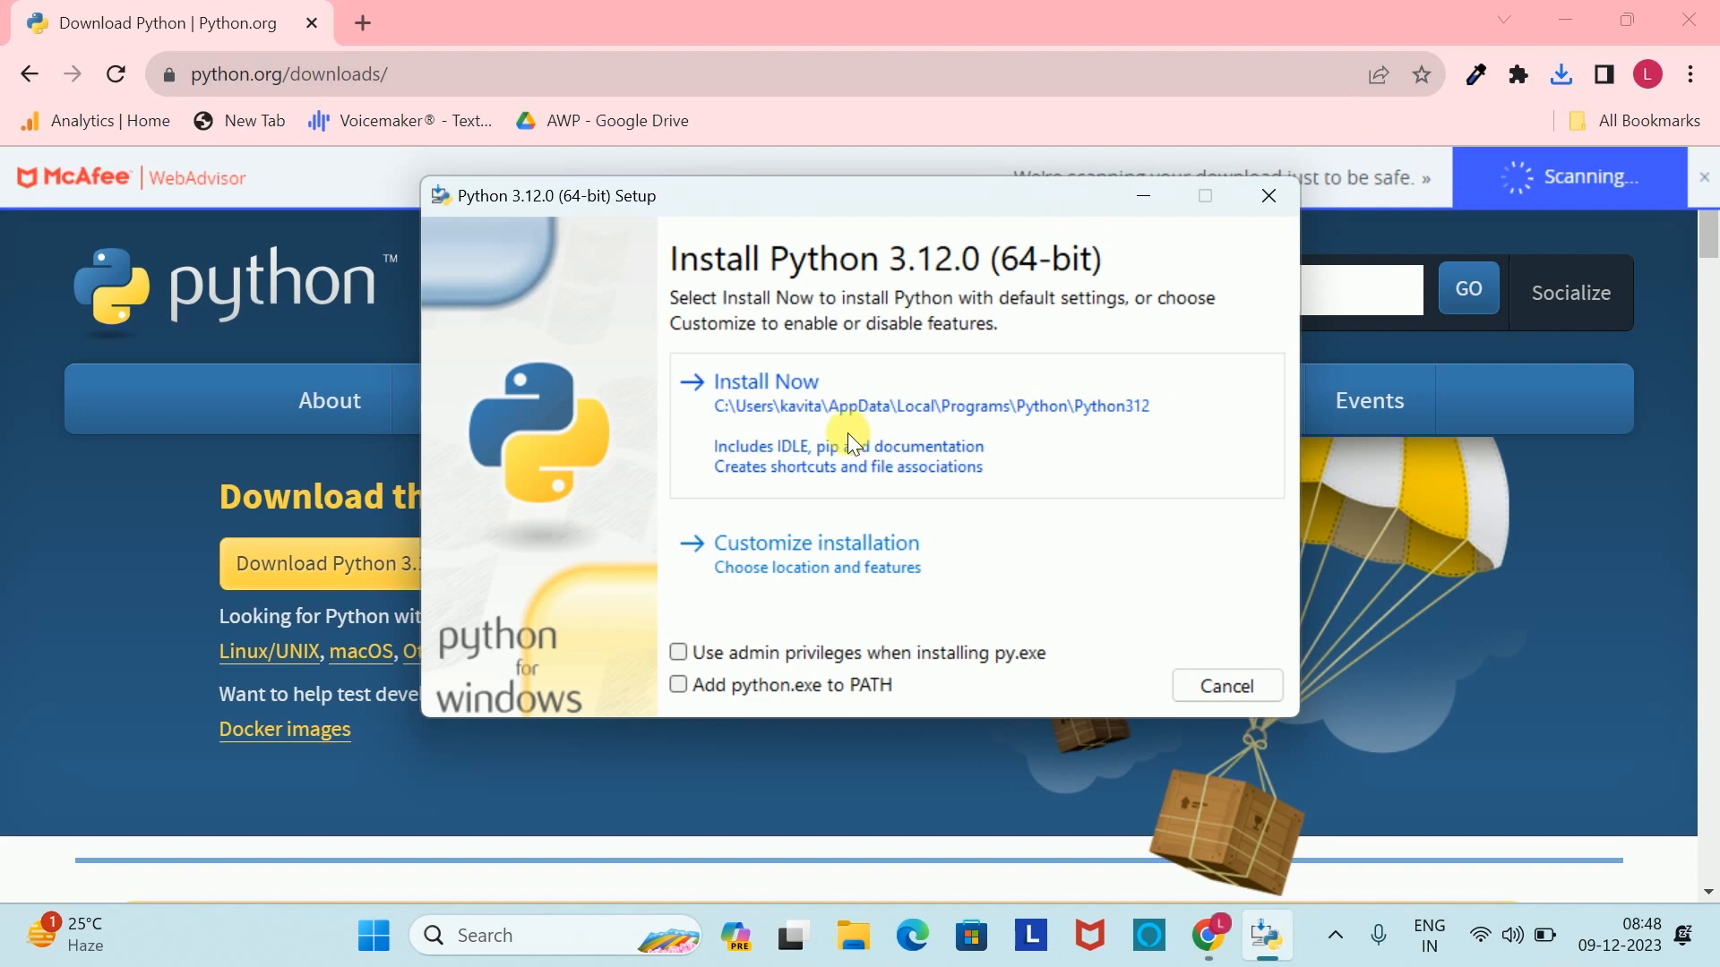
Install Python 3.12.0 via Install Now with defaults, then close the successful setup
click(765, 379)
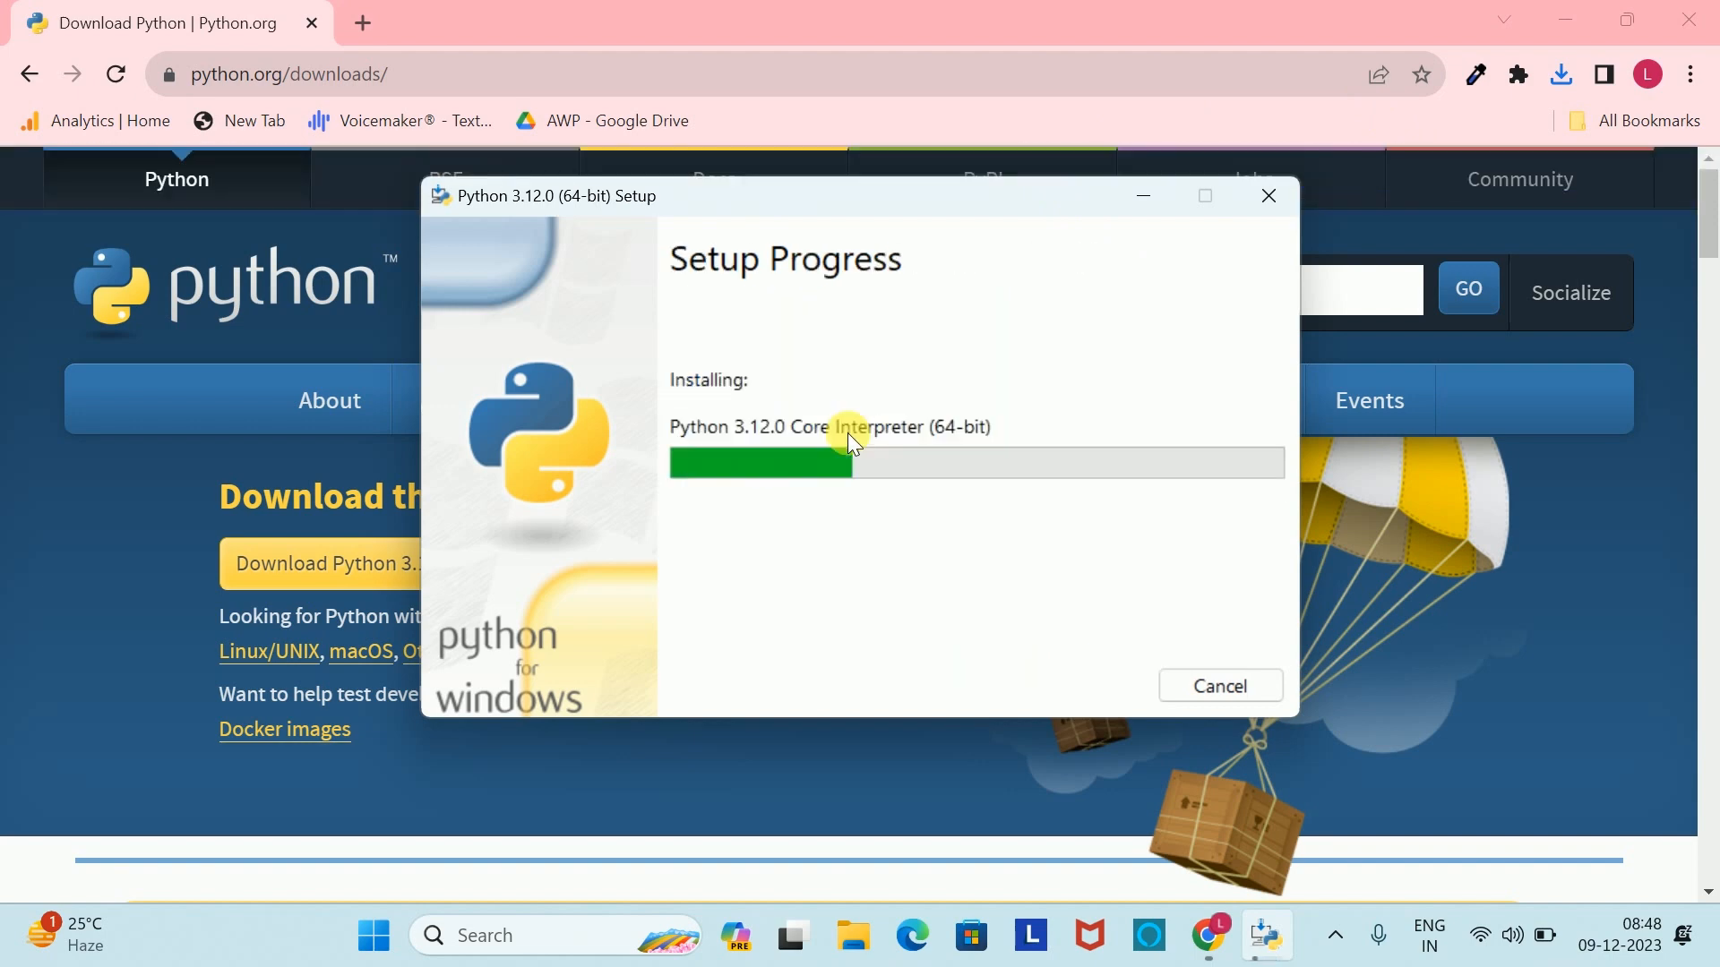
mouse_move(994, 531)
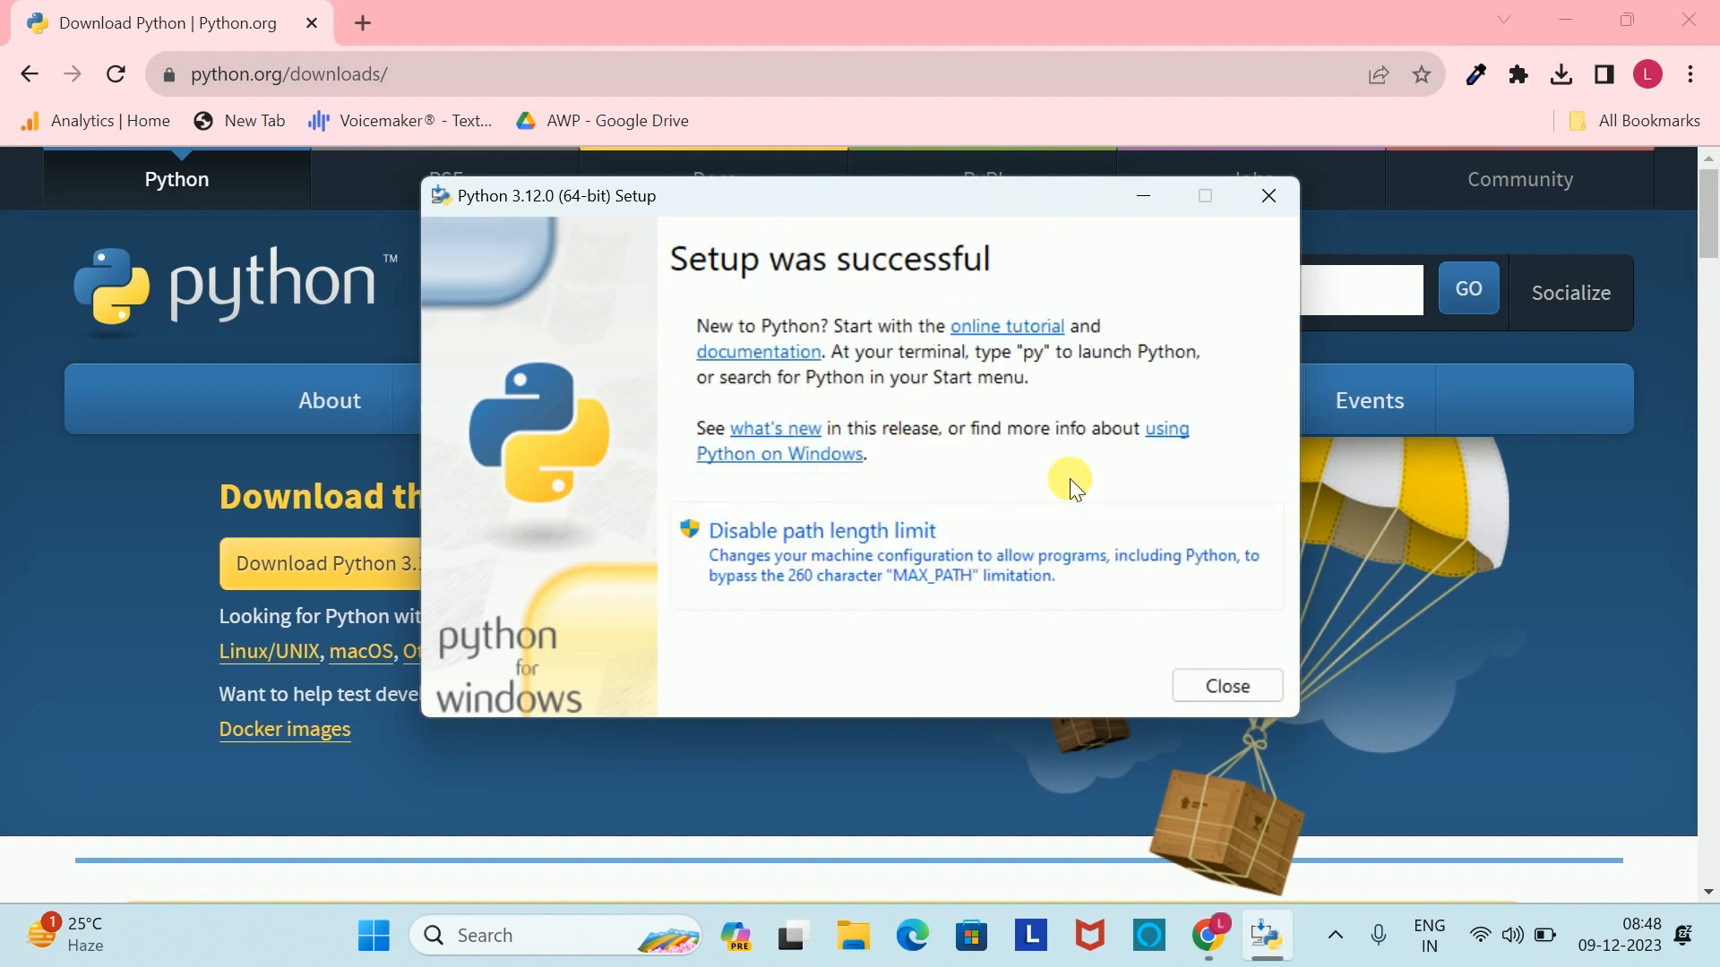
mouse_move(1232, 640)
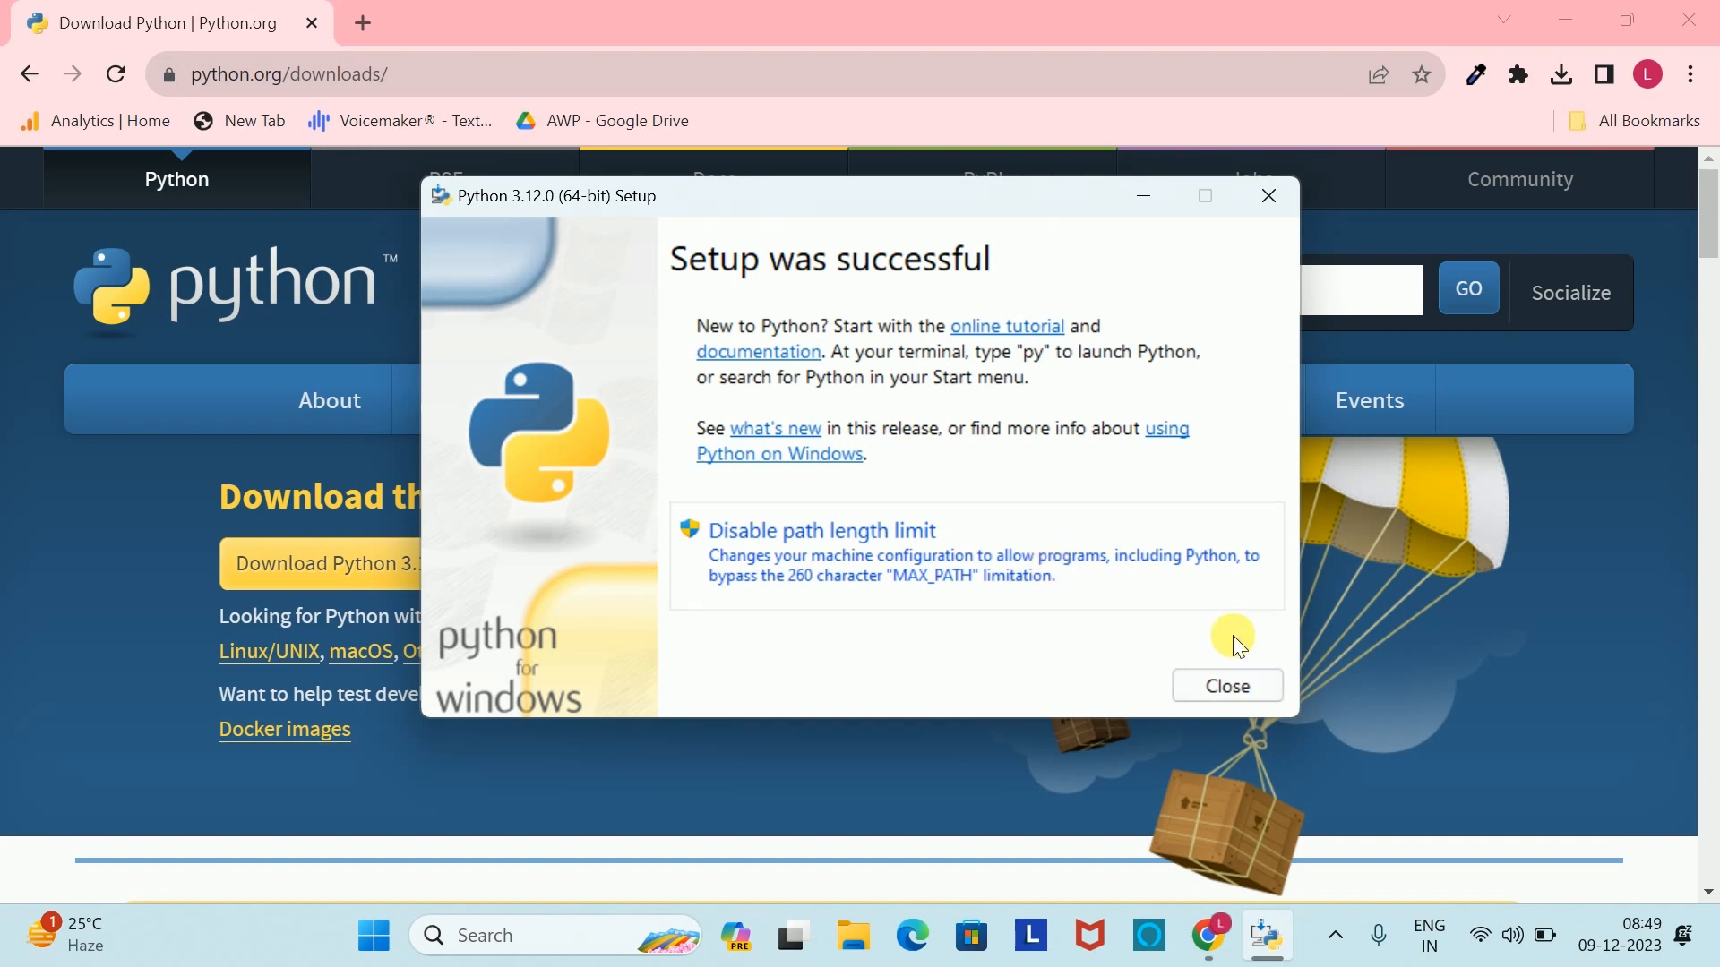
click(1226, 686)
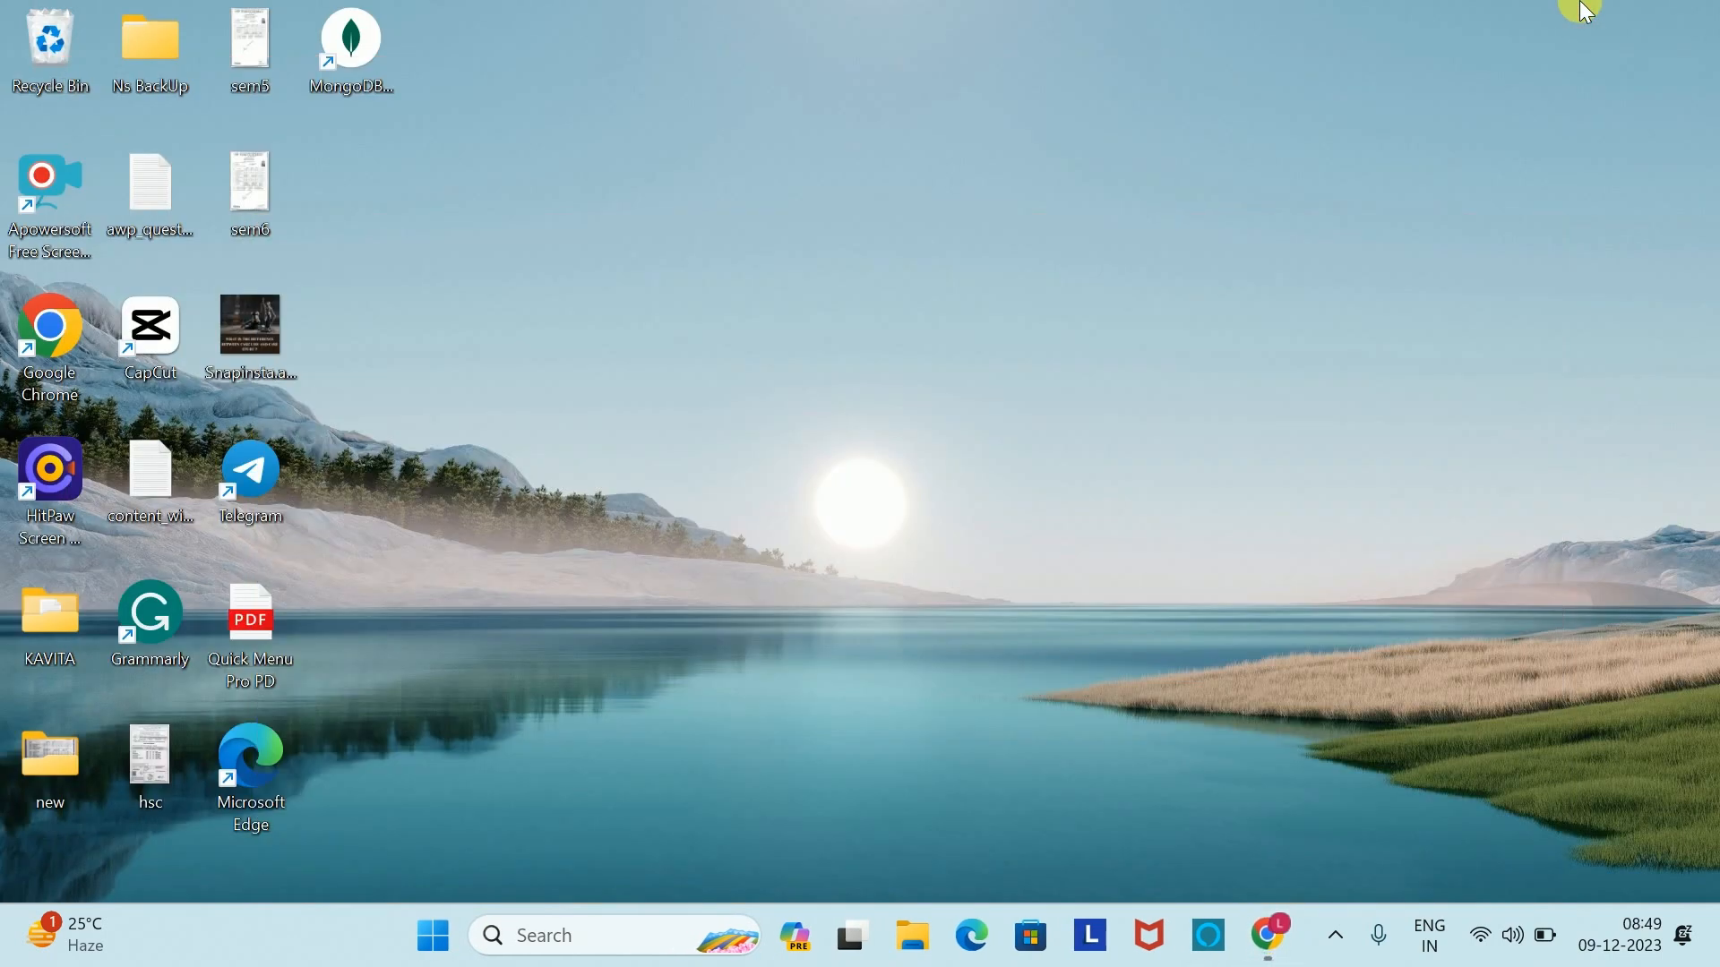
Find IDLE (Python 3.12) from Start by searching 'idle' and launch the Shell
click(431, 935)
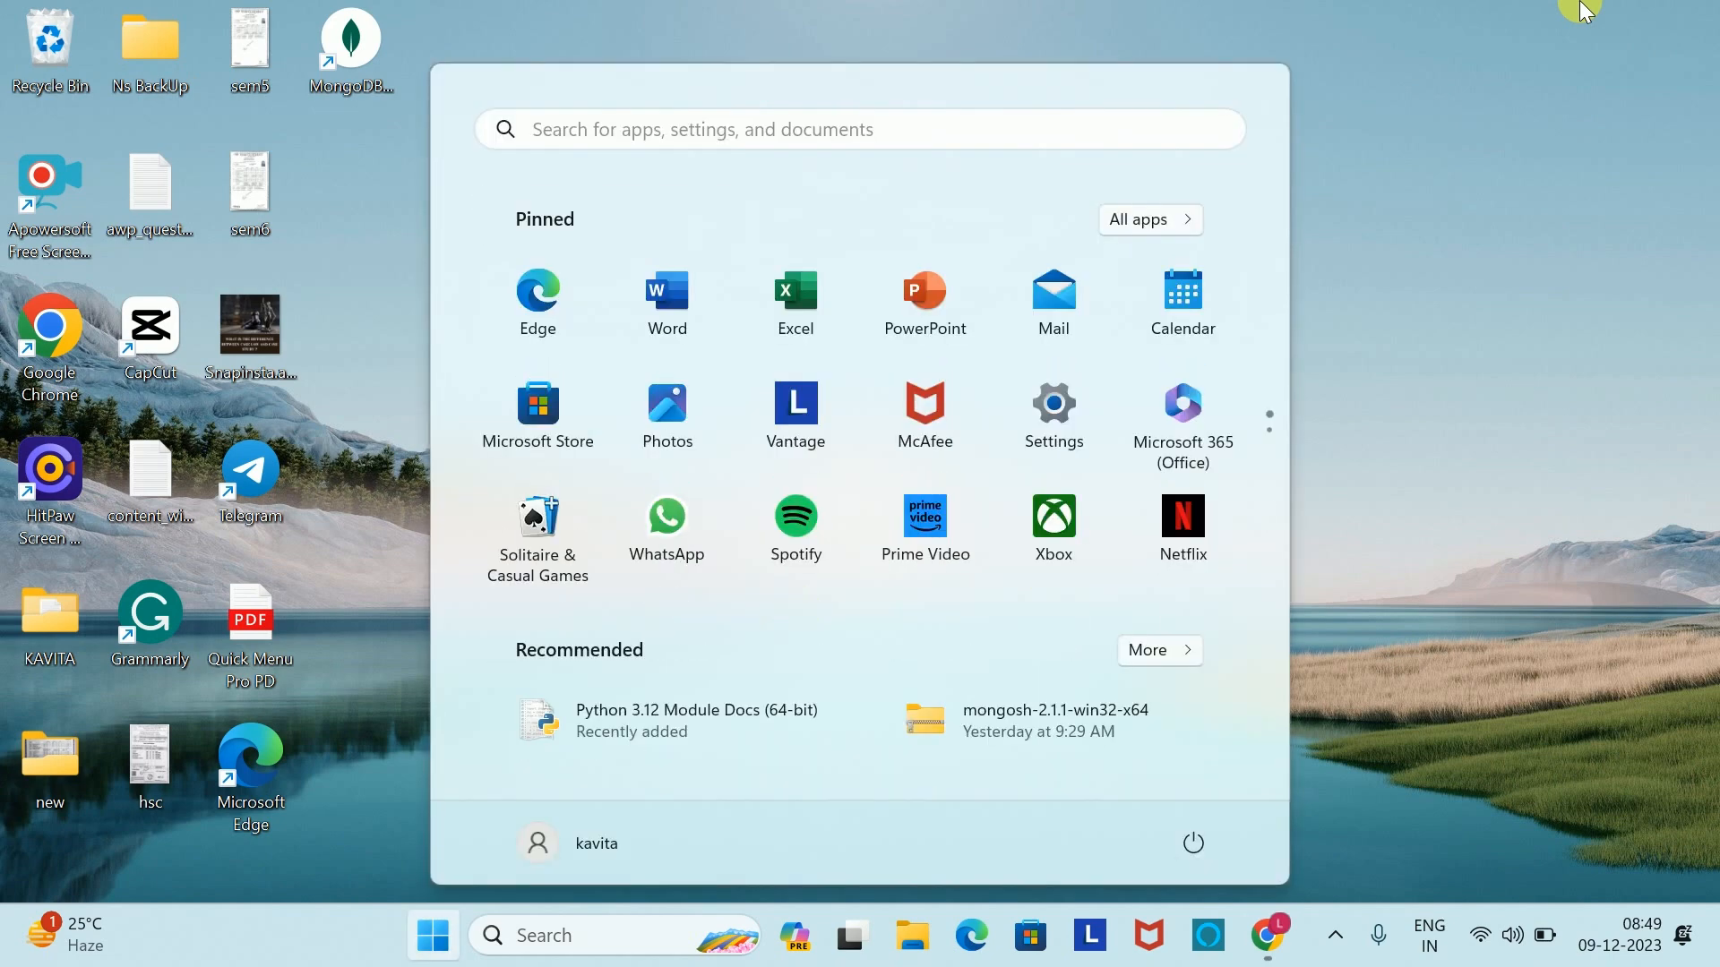
text(idle)
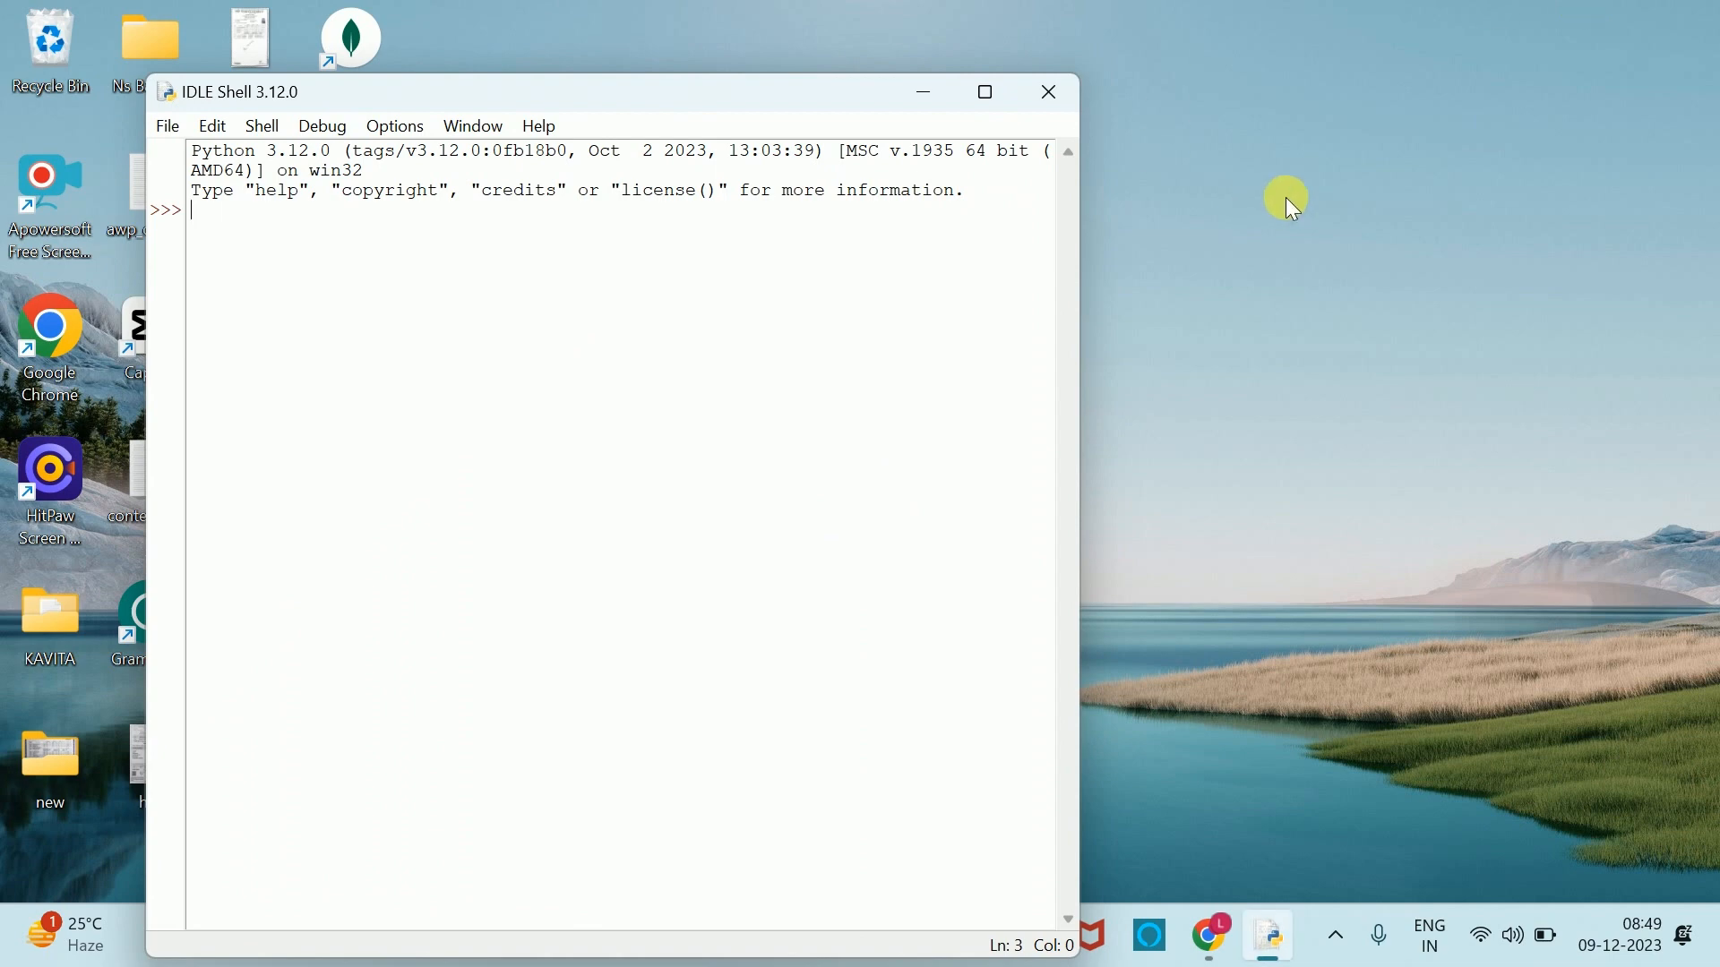
Maximize the IDLE Shell, try File > New File, and return focus to the Shell
click(981, 92)
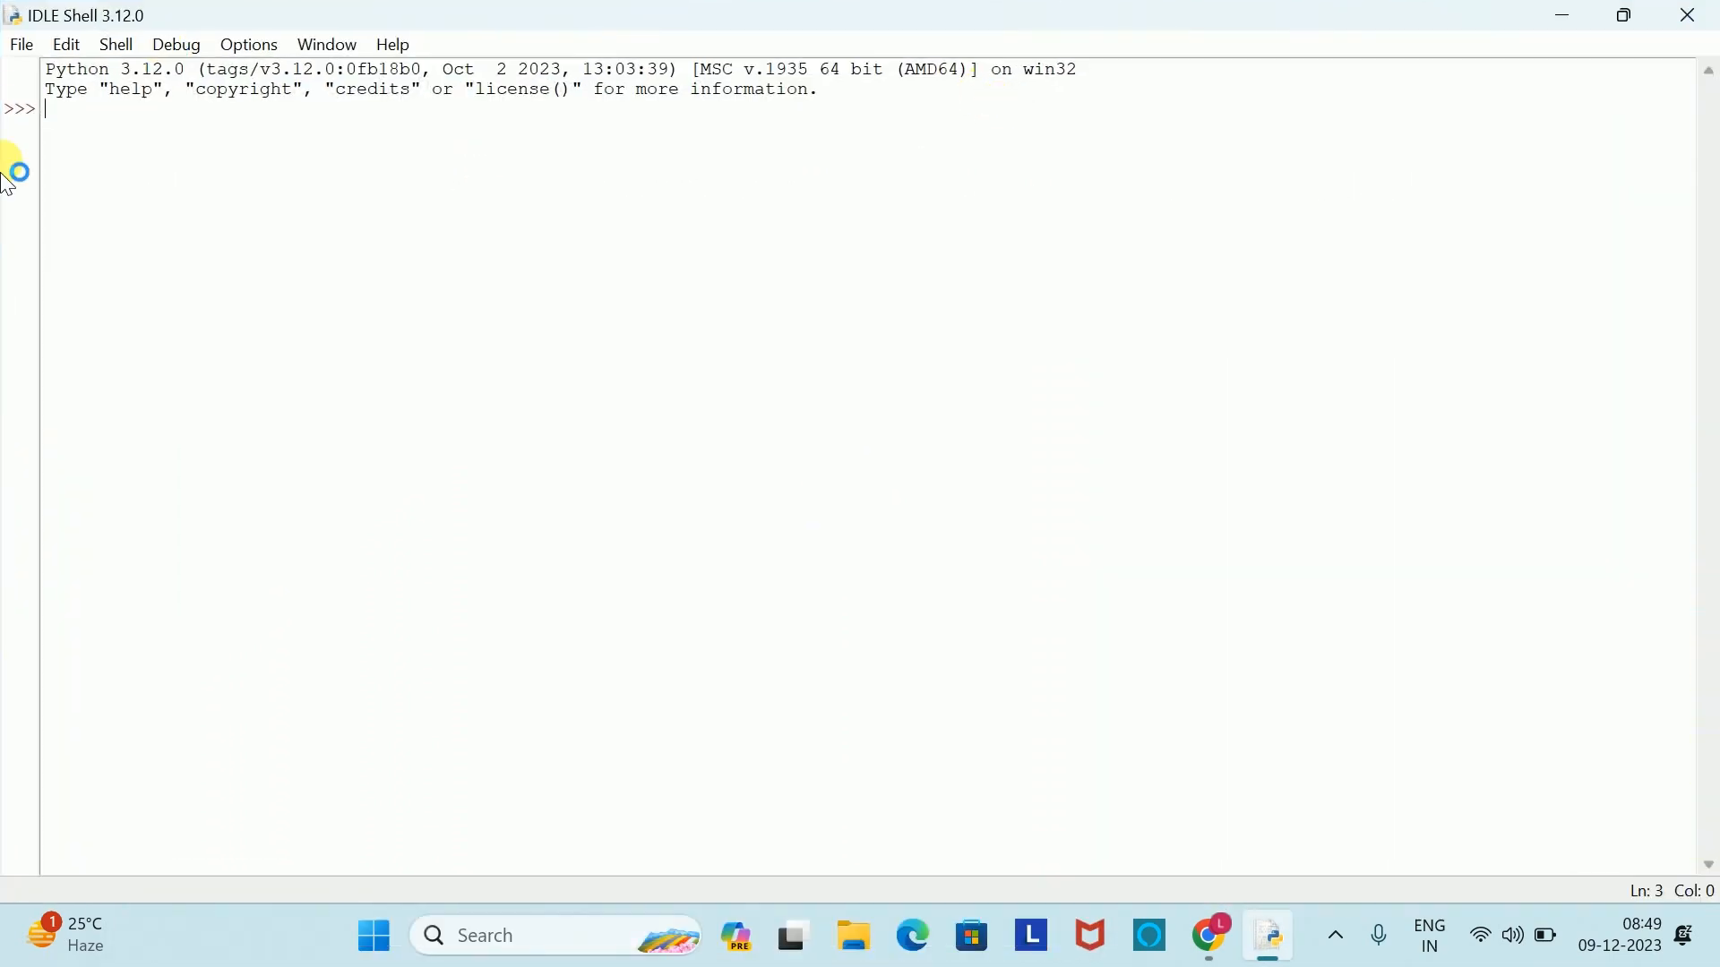
mouse_move(423, 310)
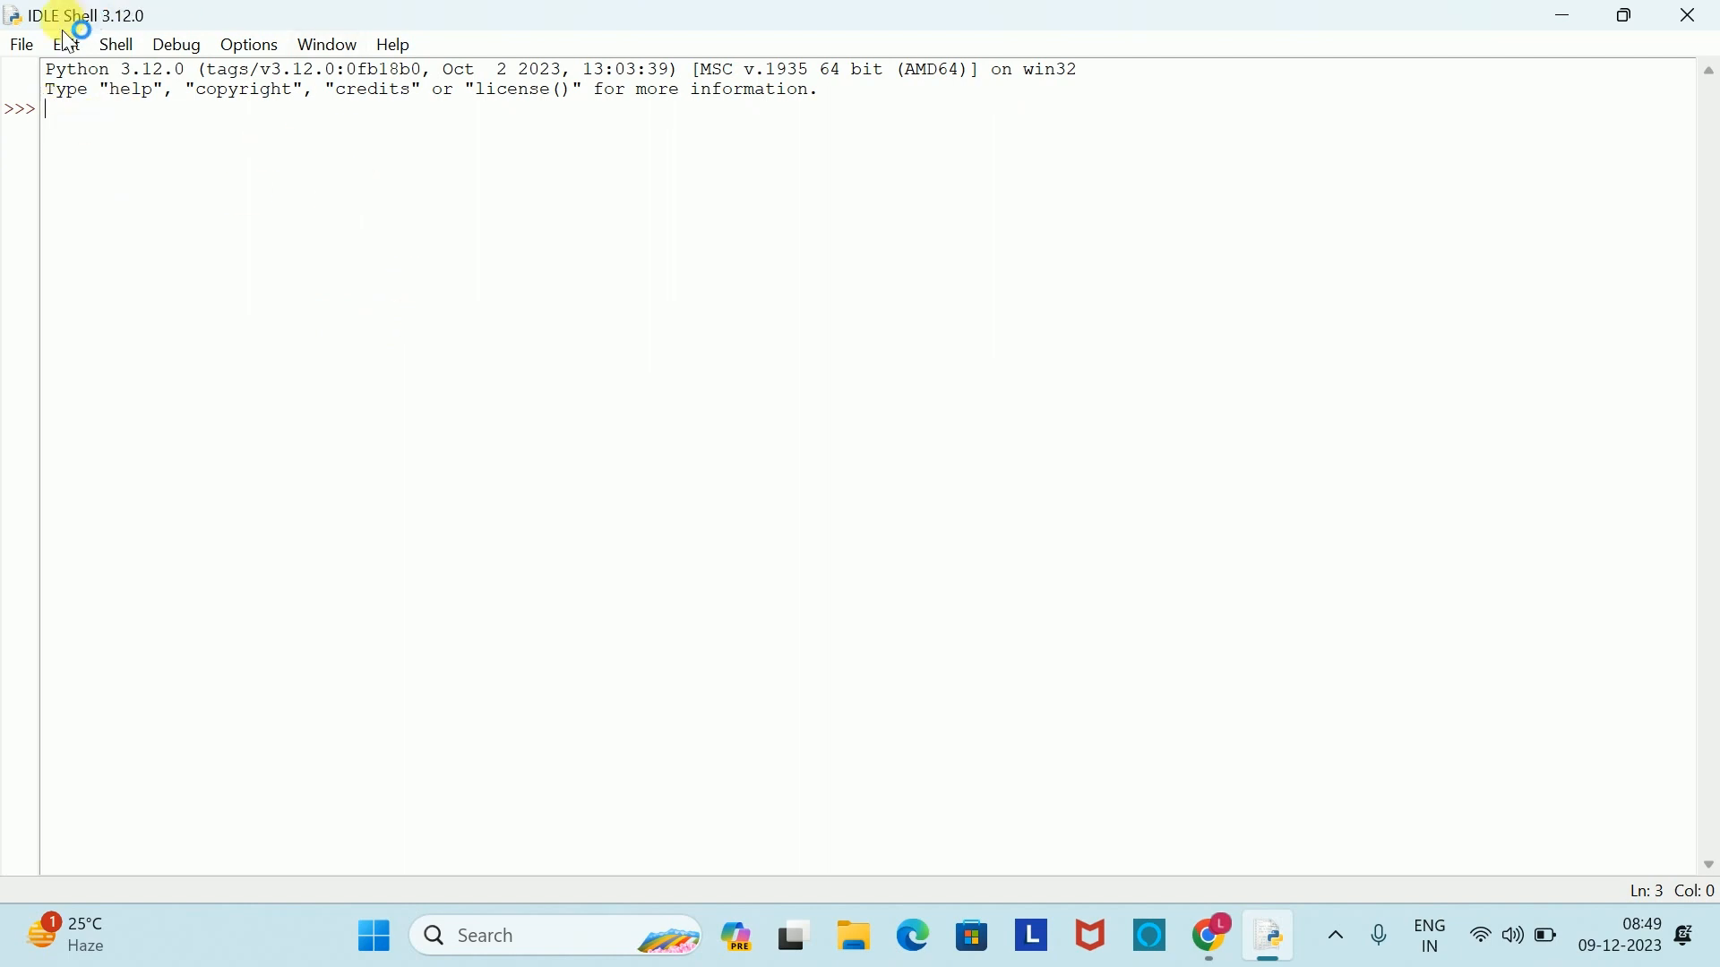
click(20, 43)
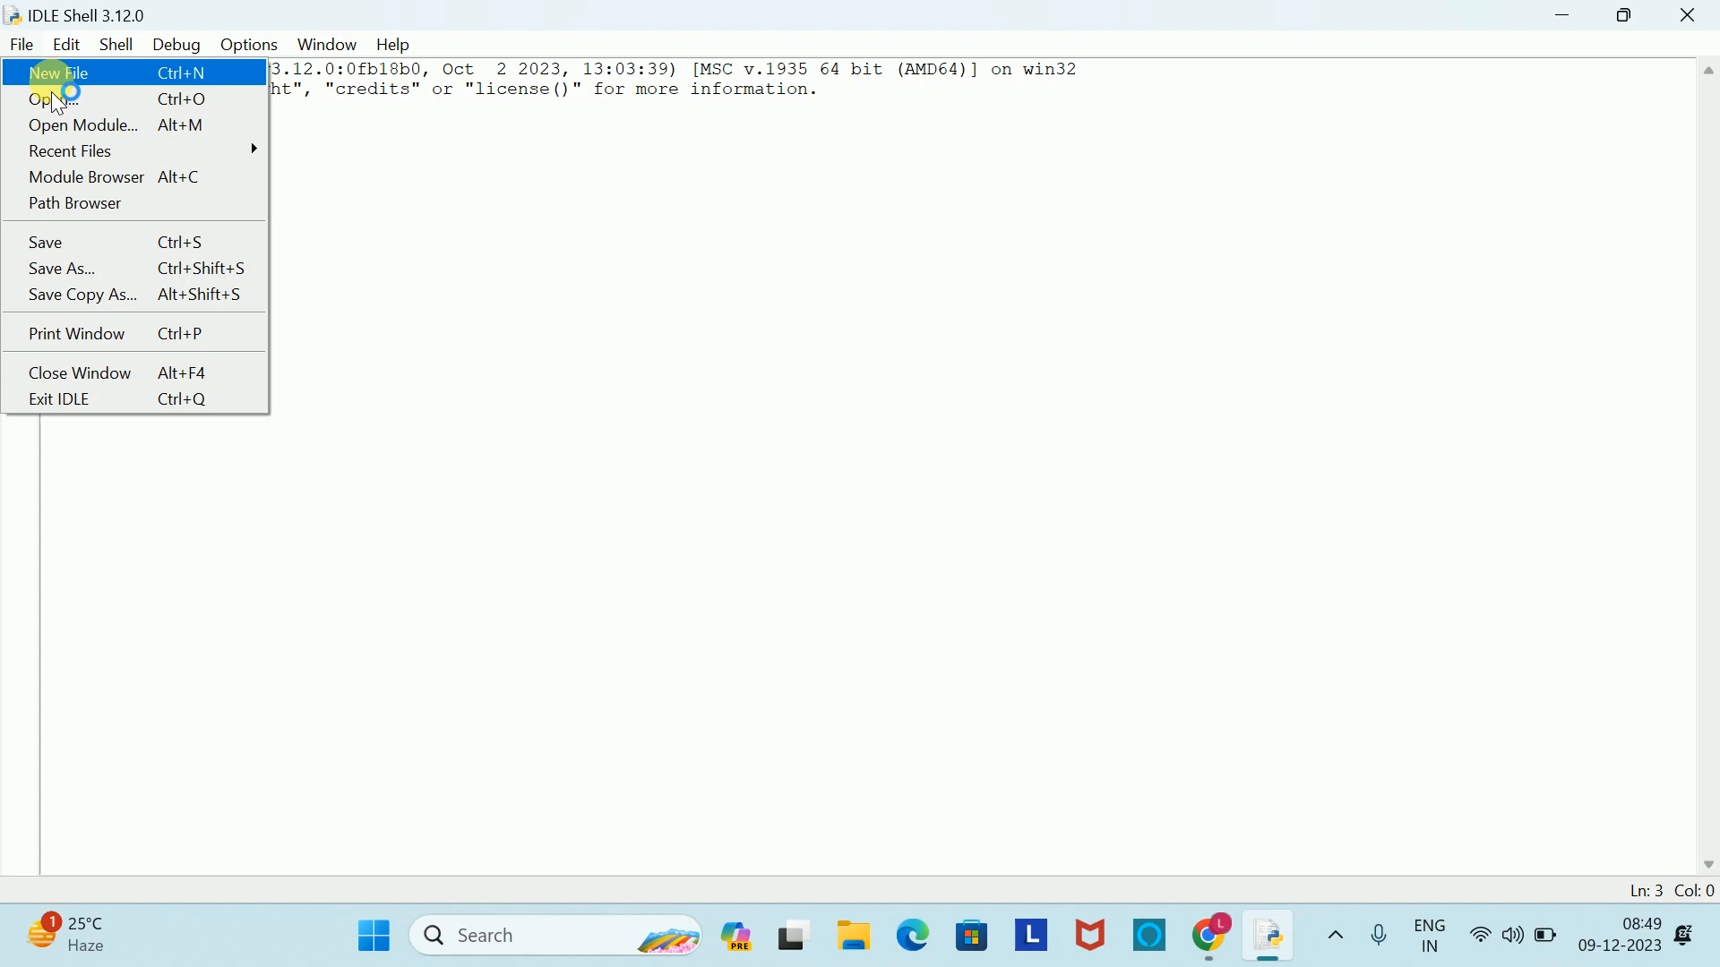
click(60, 71)
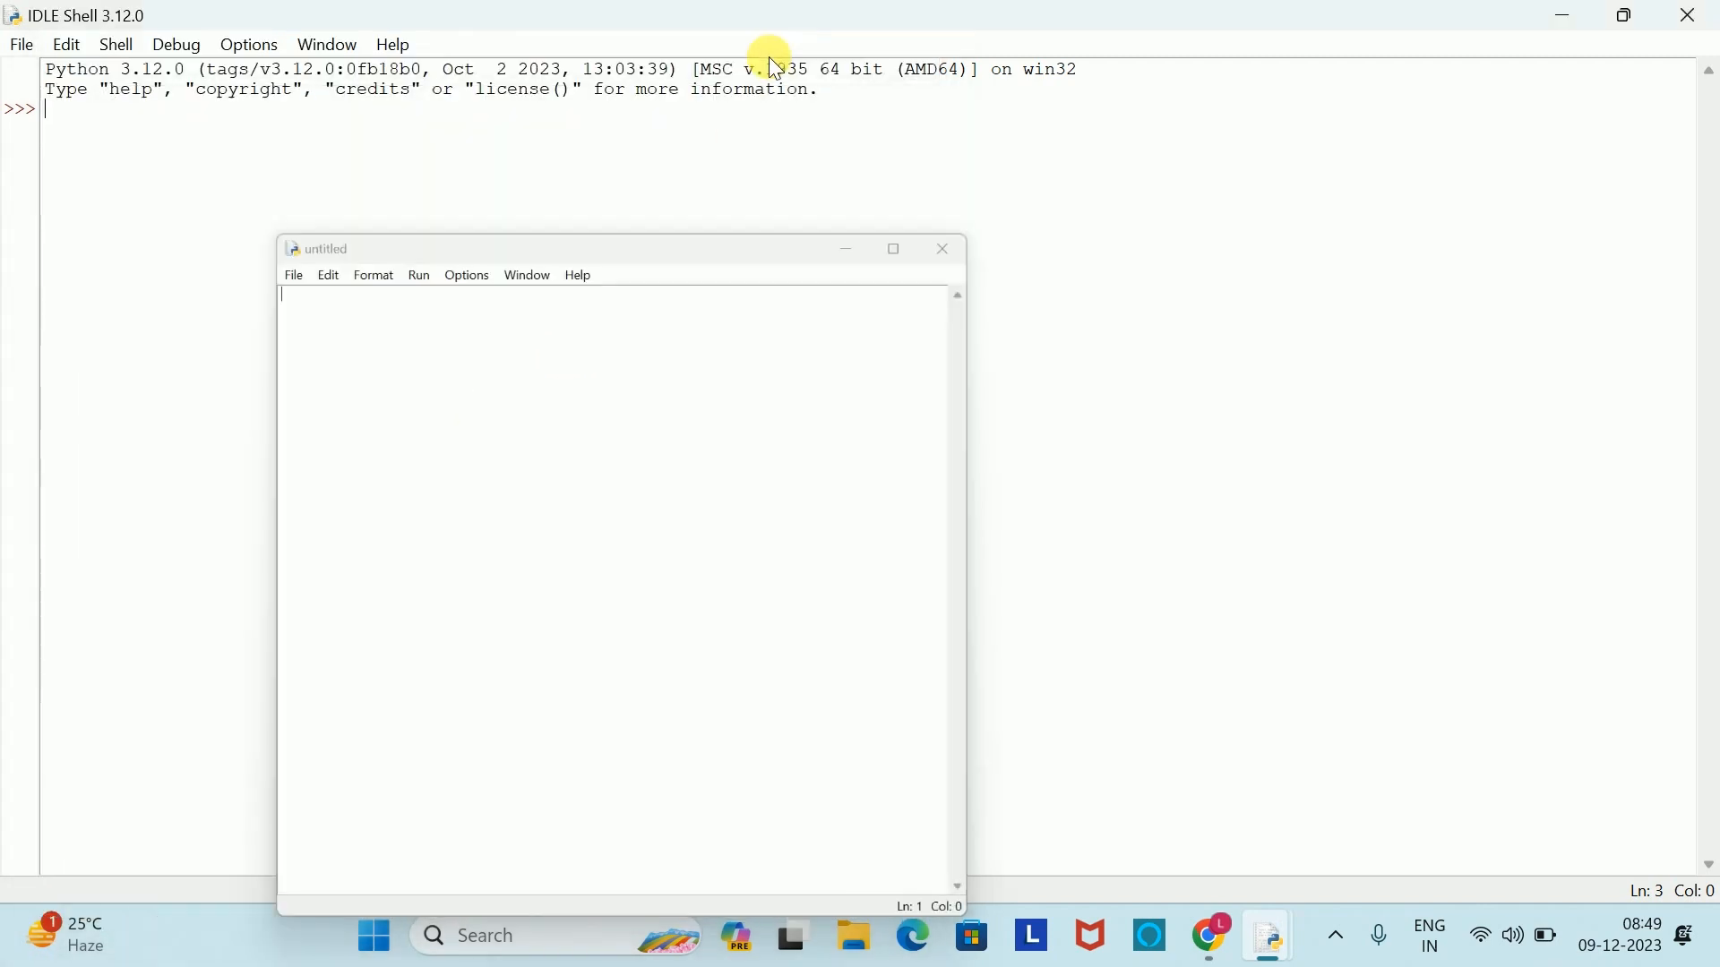
click(940, 249)
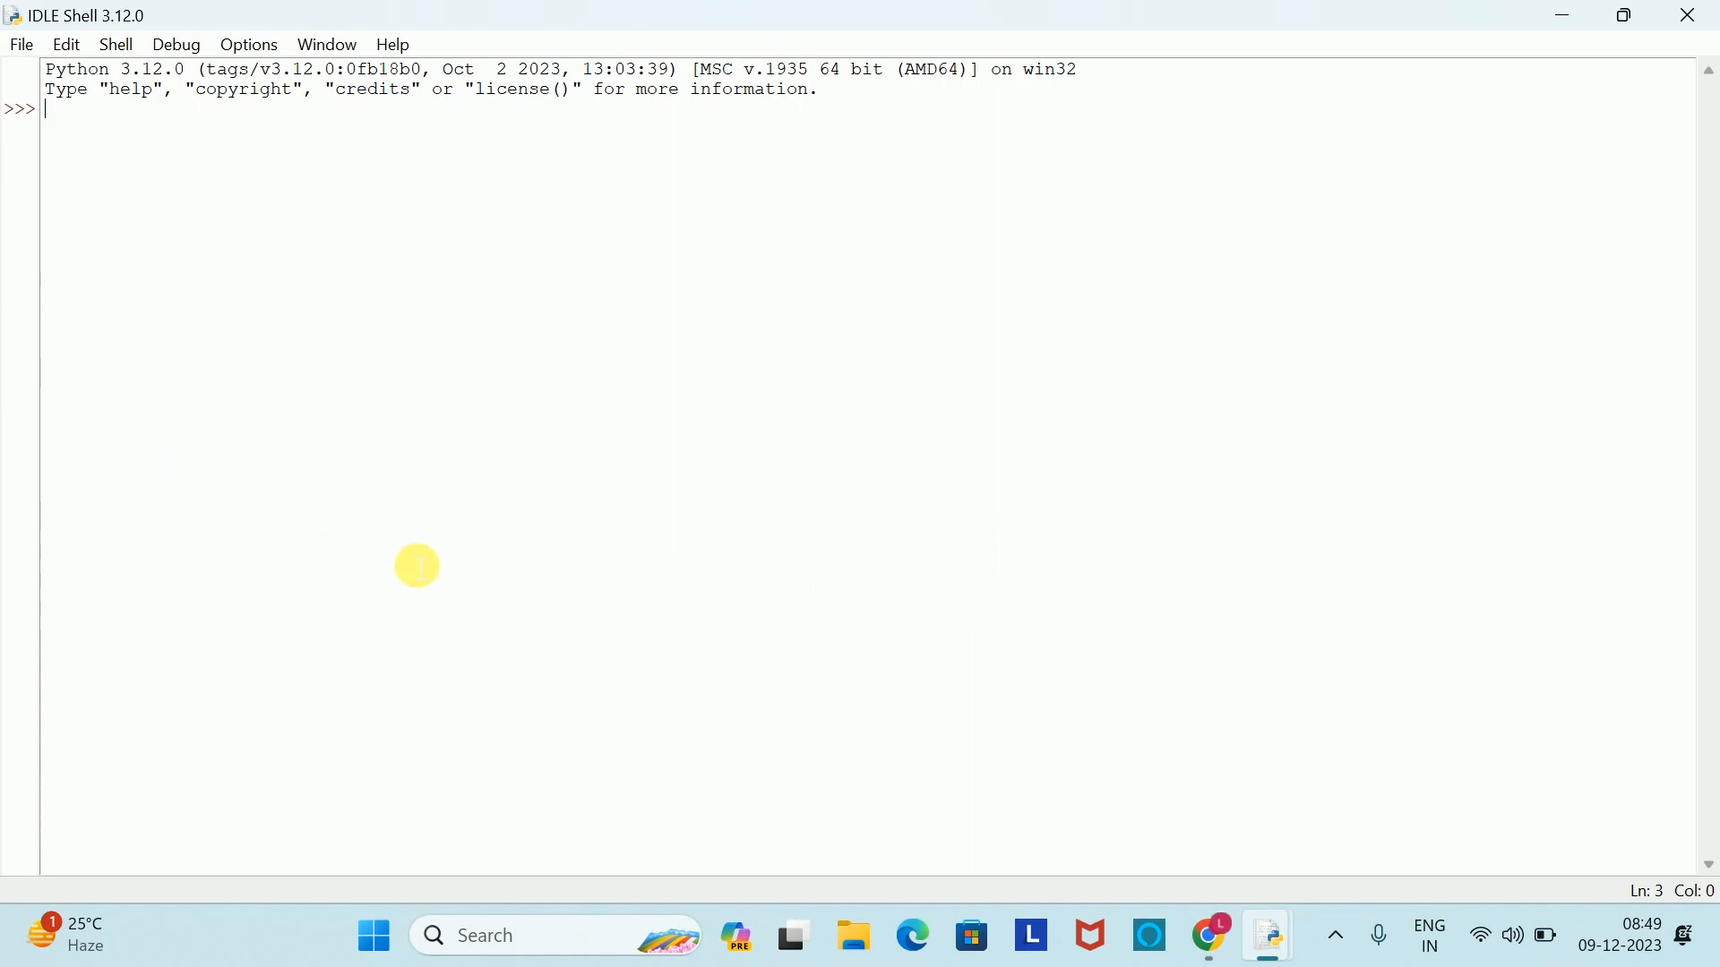
click(245, 43)
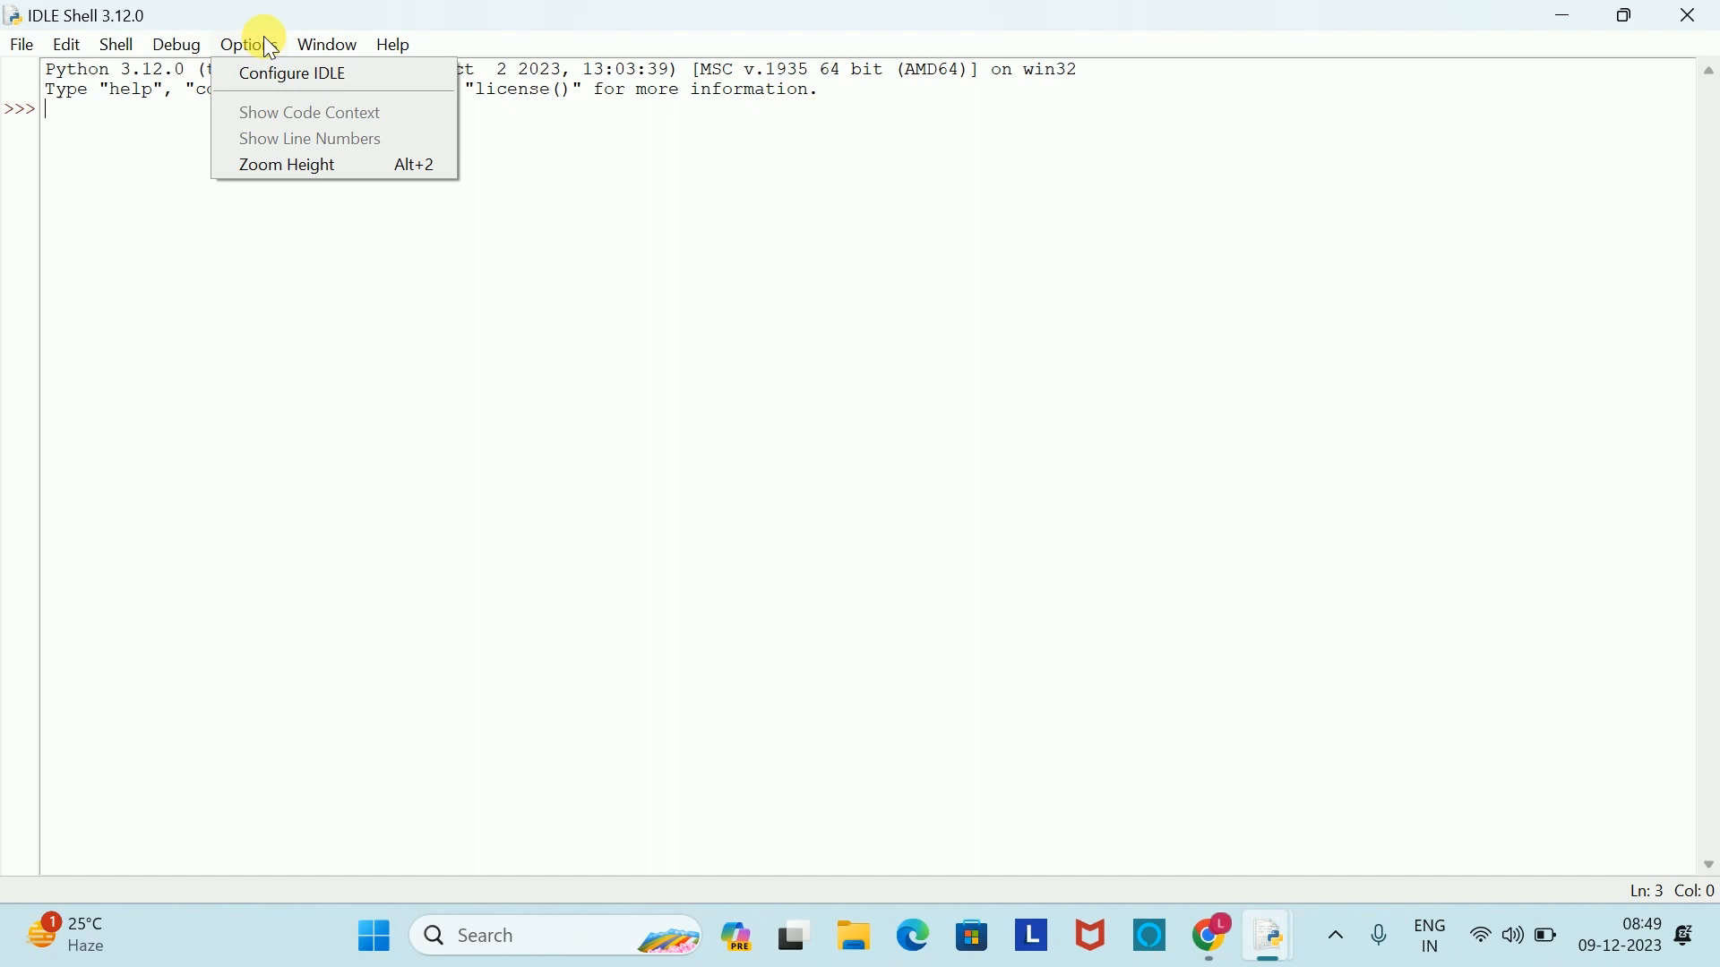
mouse_move(670, 519)
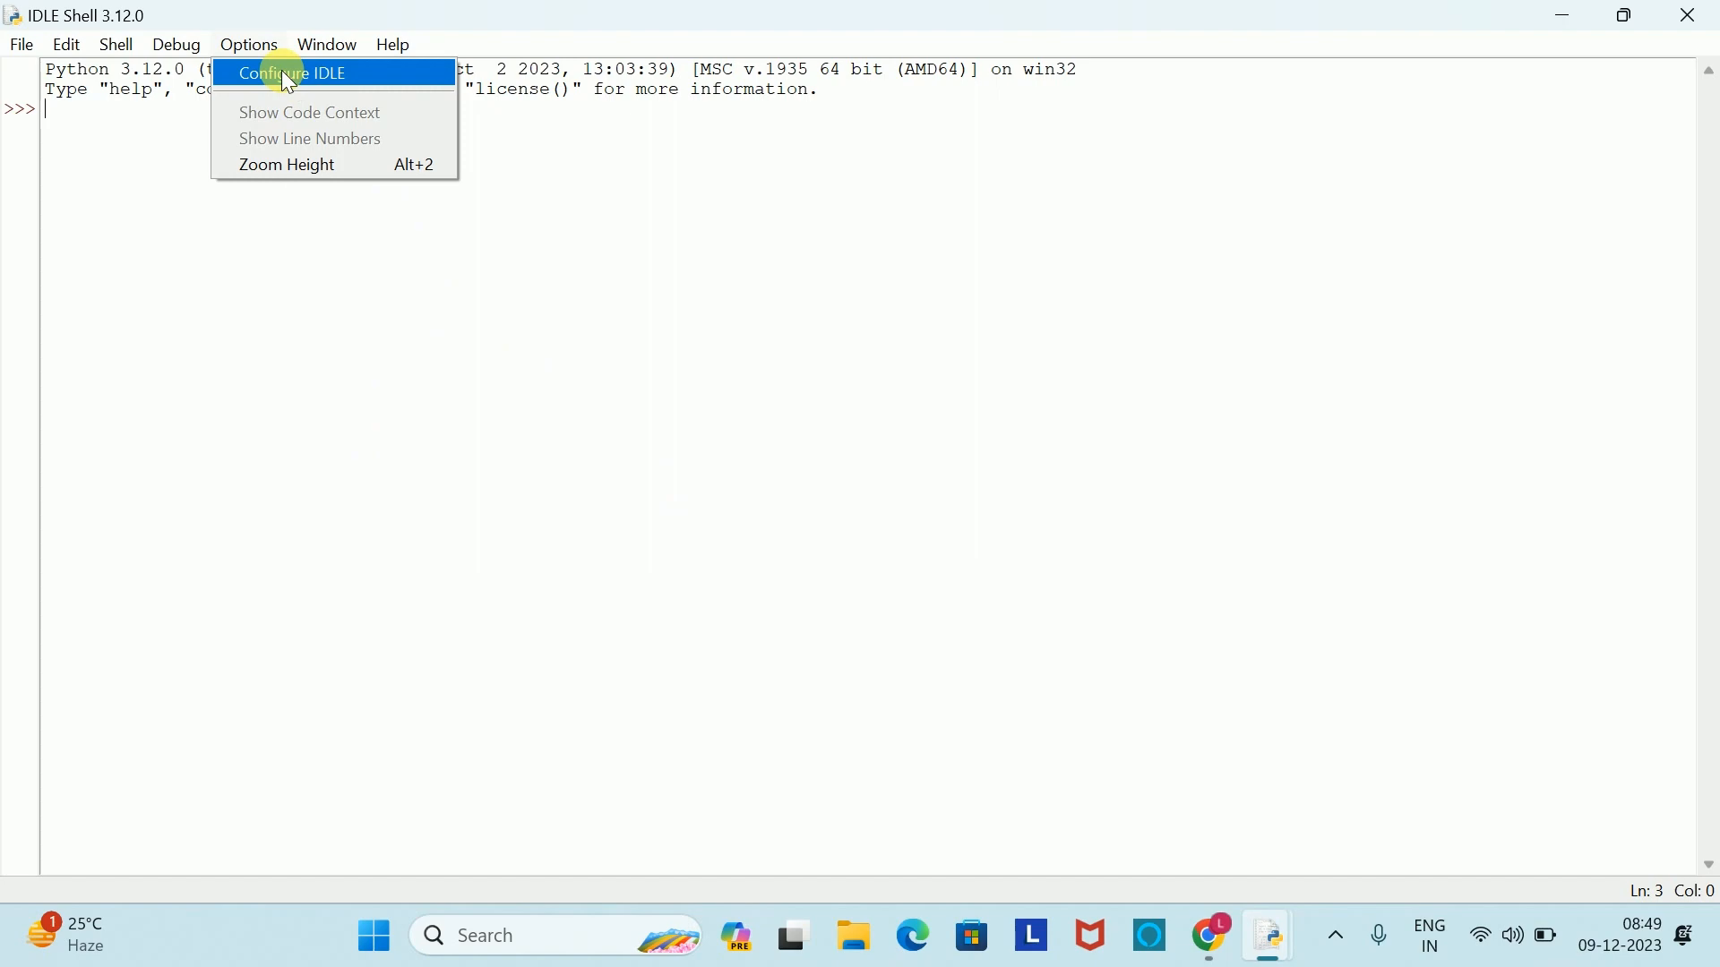
Open Configure IDLE so the Settings dialog shows the Fonts tab
click(290, 72)
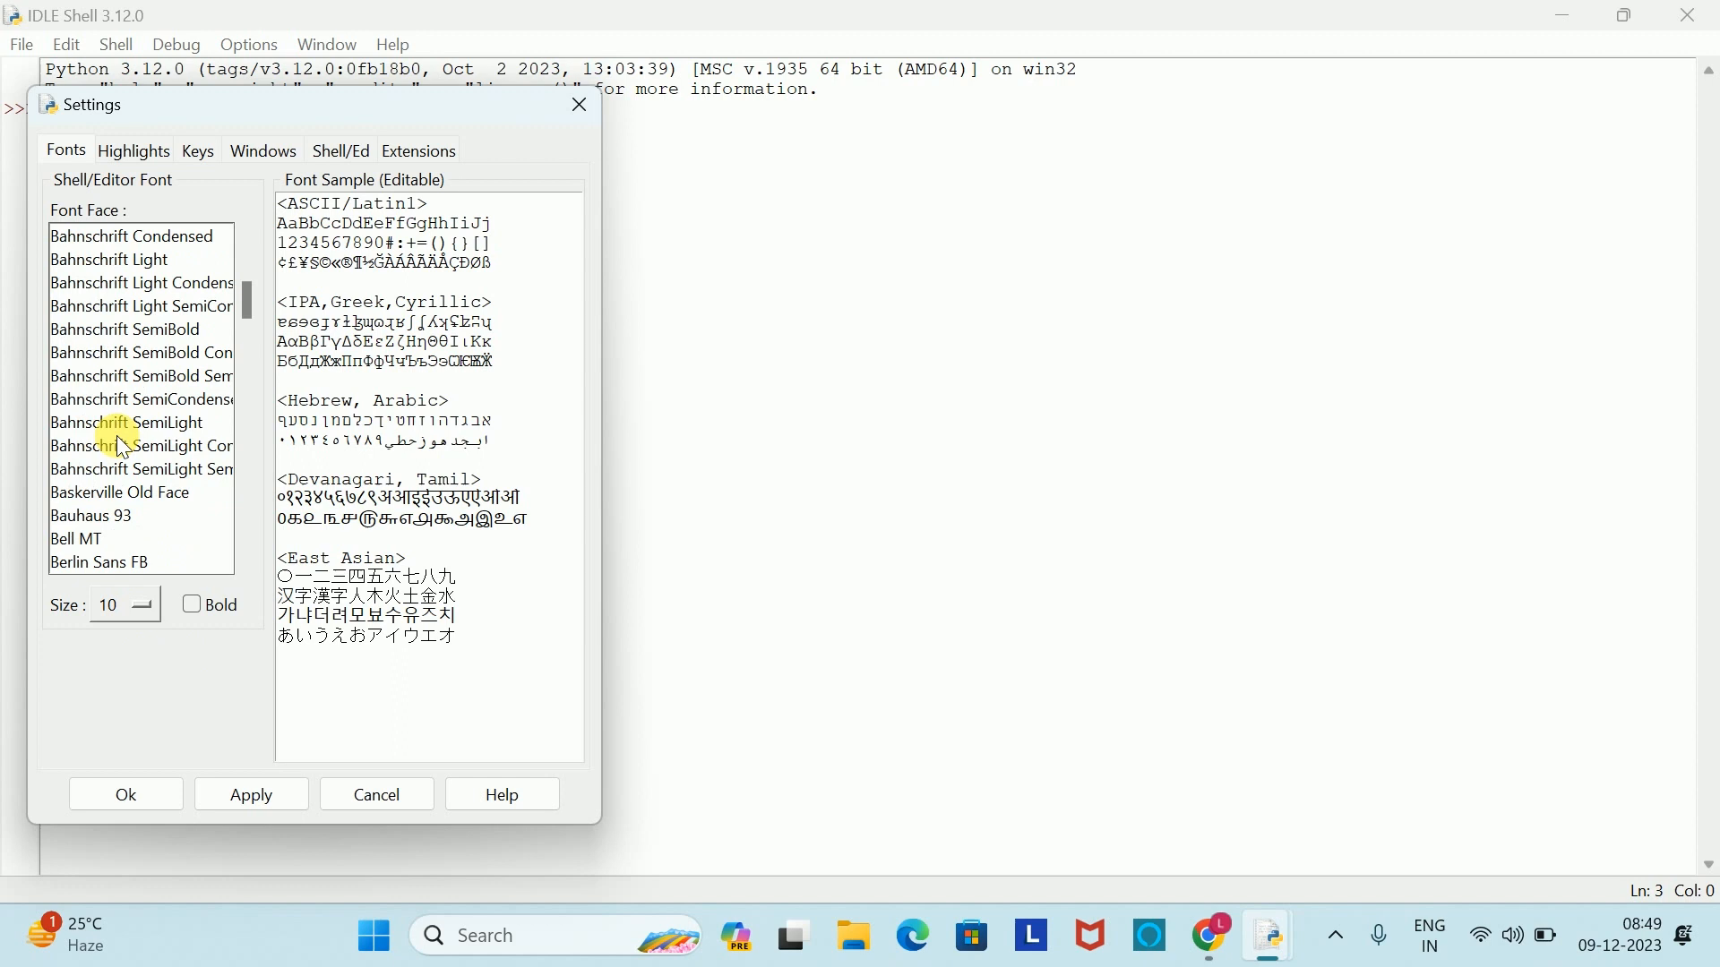
Set the Shell font to Candara Light, size 16, bold, and apply it
scroll(down, 3)
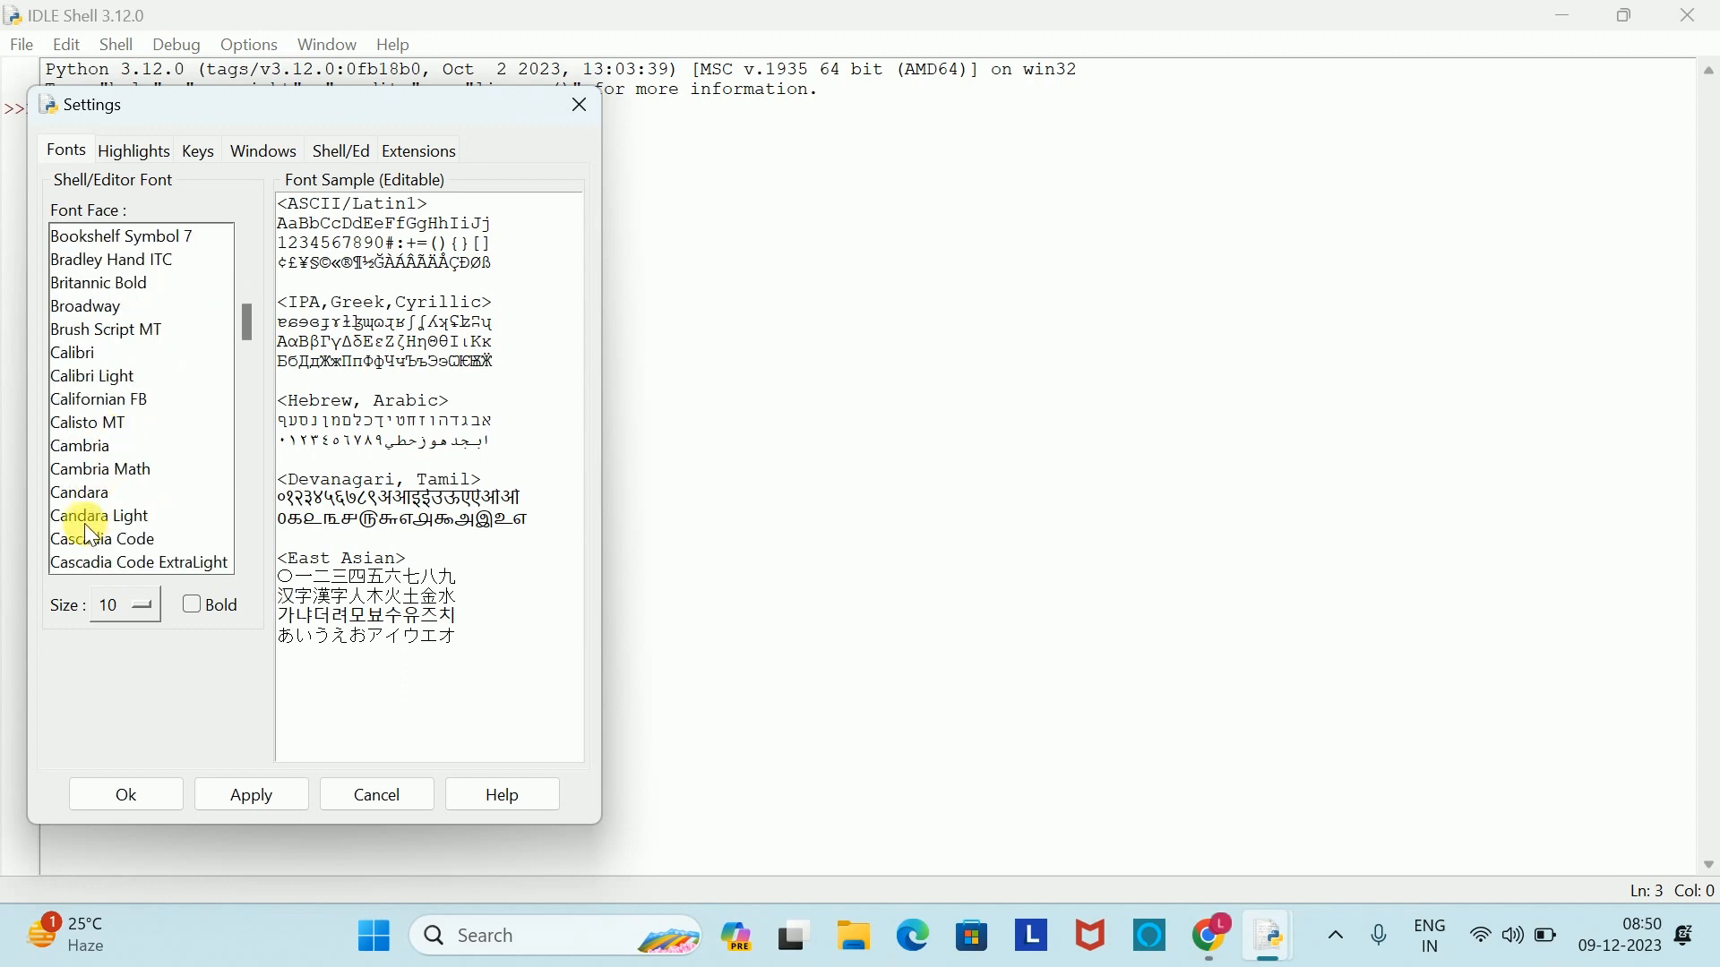
click(98, 516)
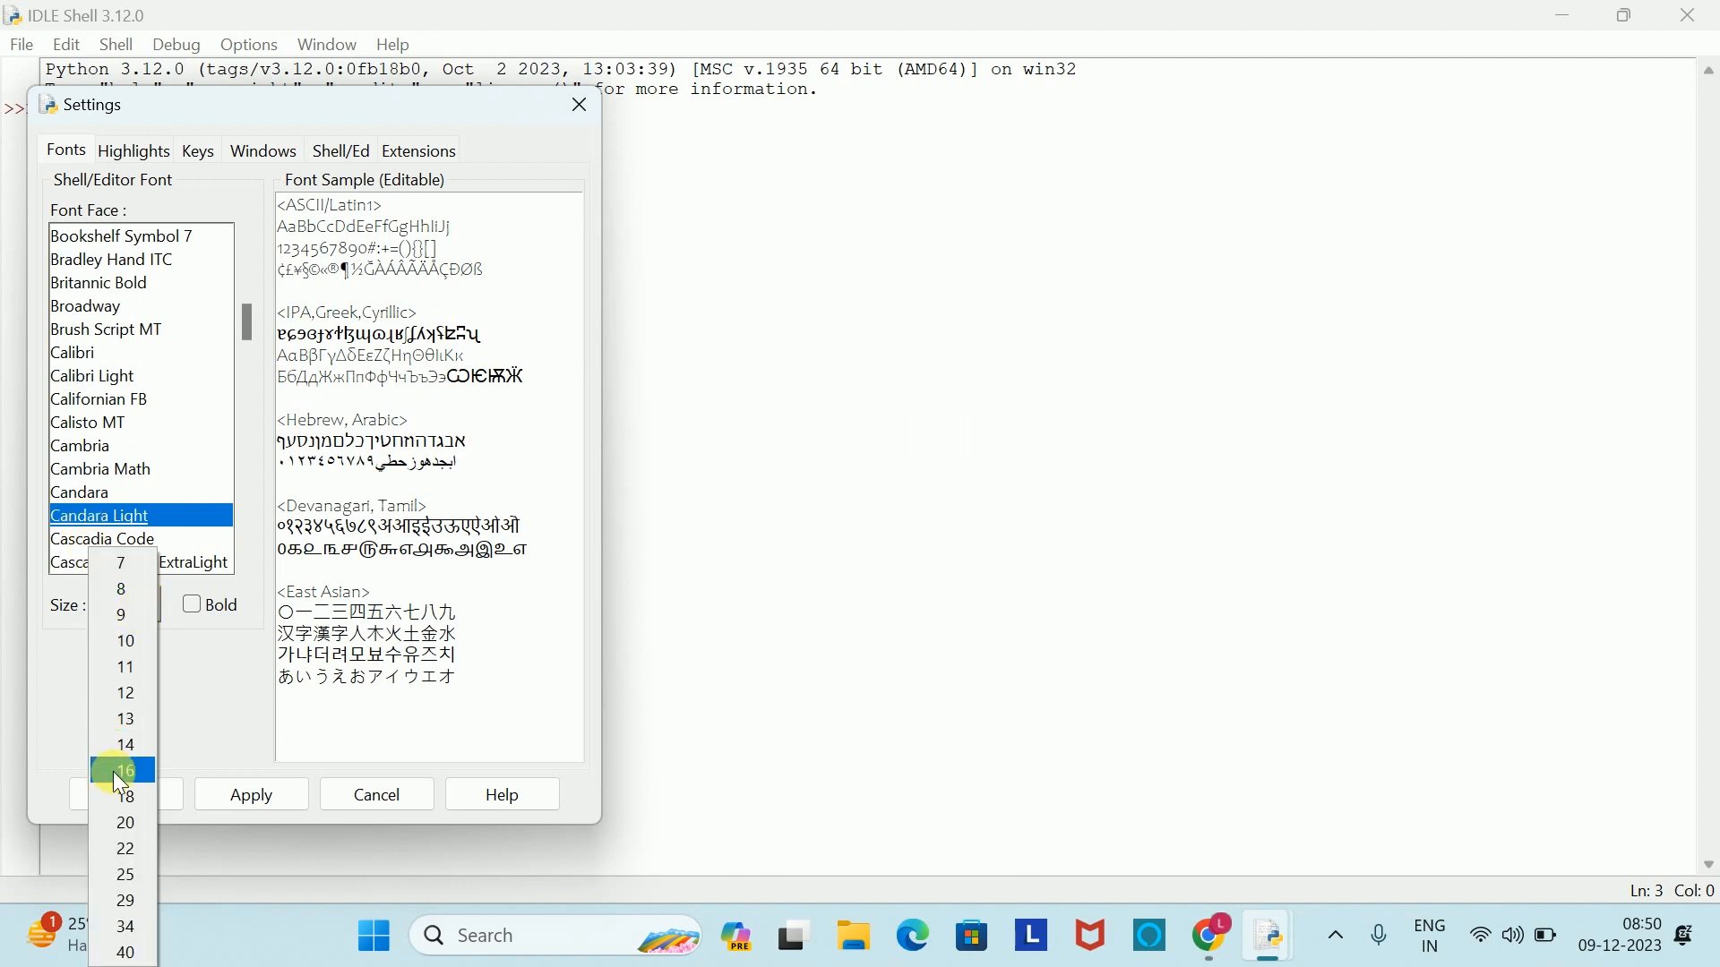
click(124, 769)
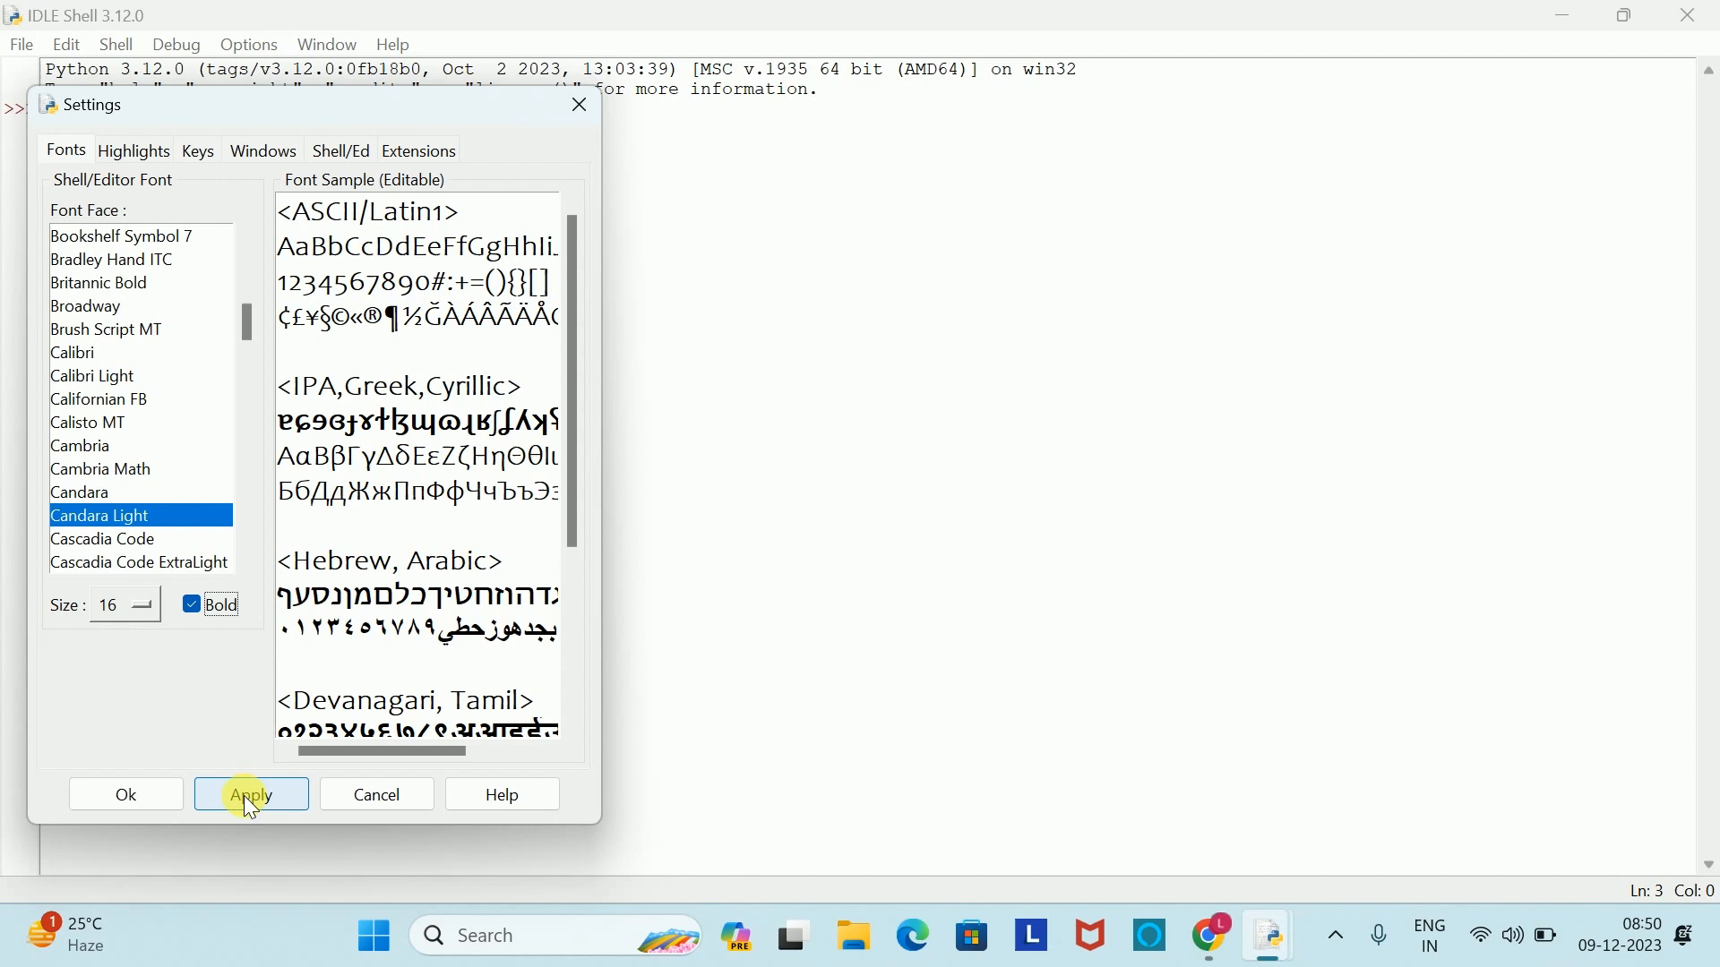
click(251, 793)
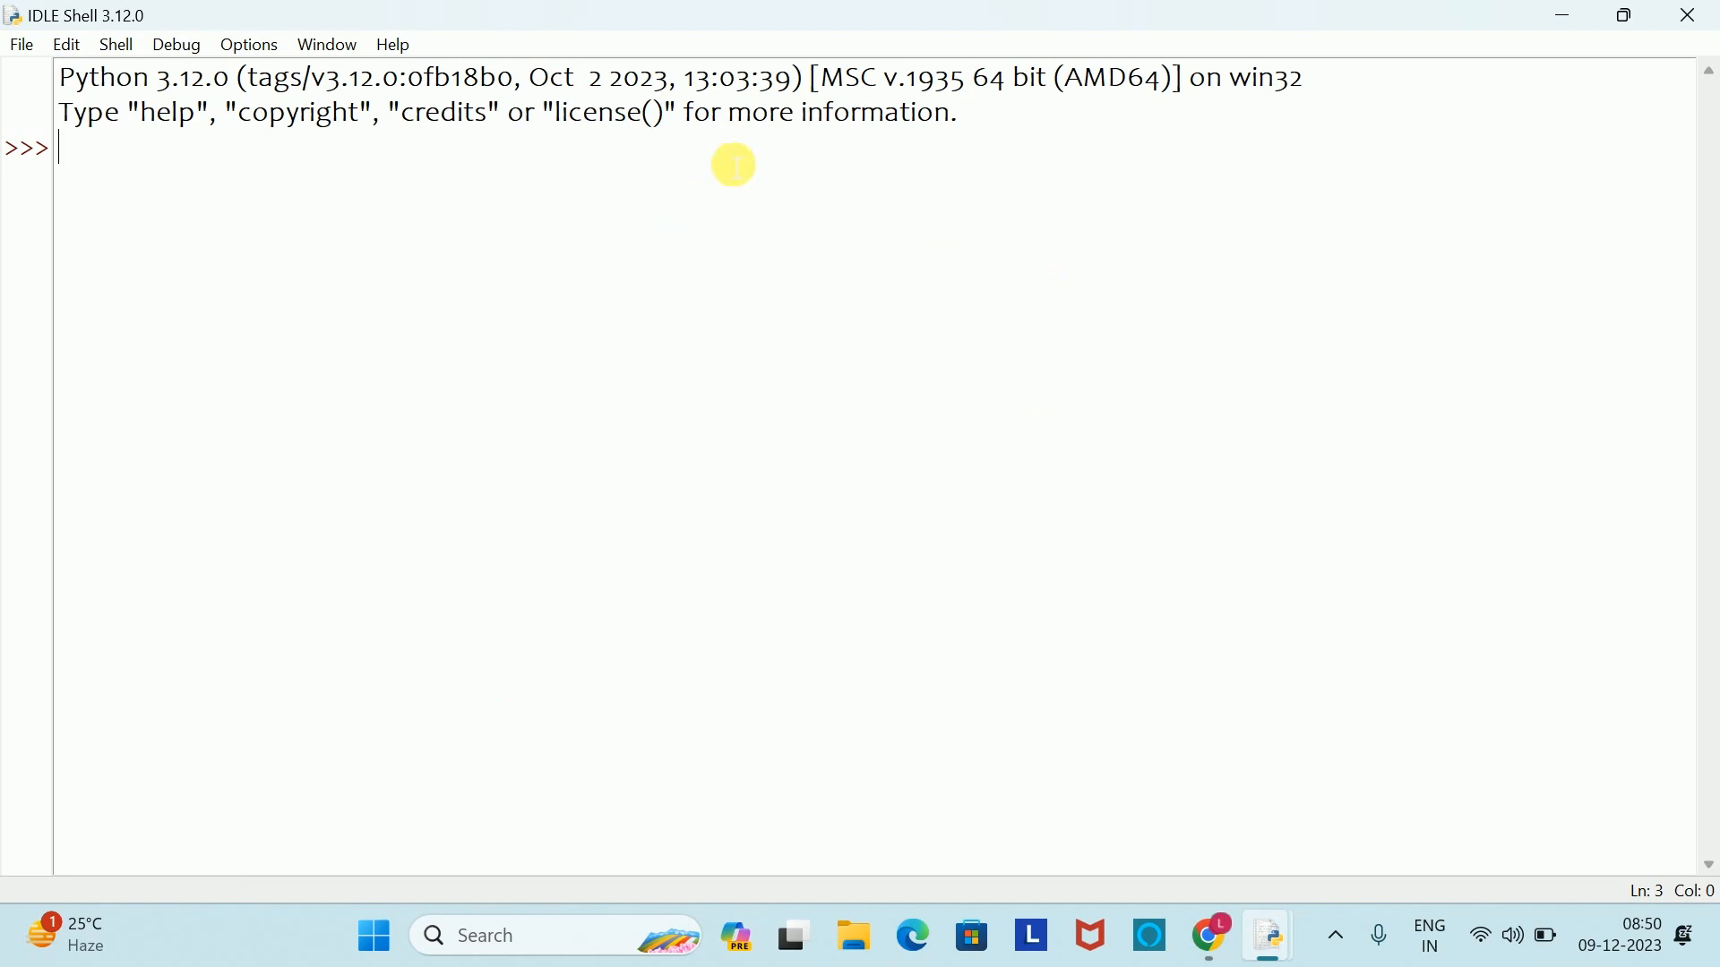
mouse_move(1141, 206)
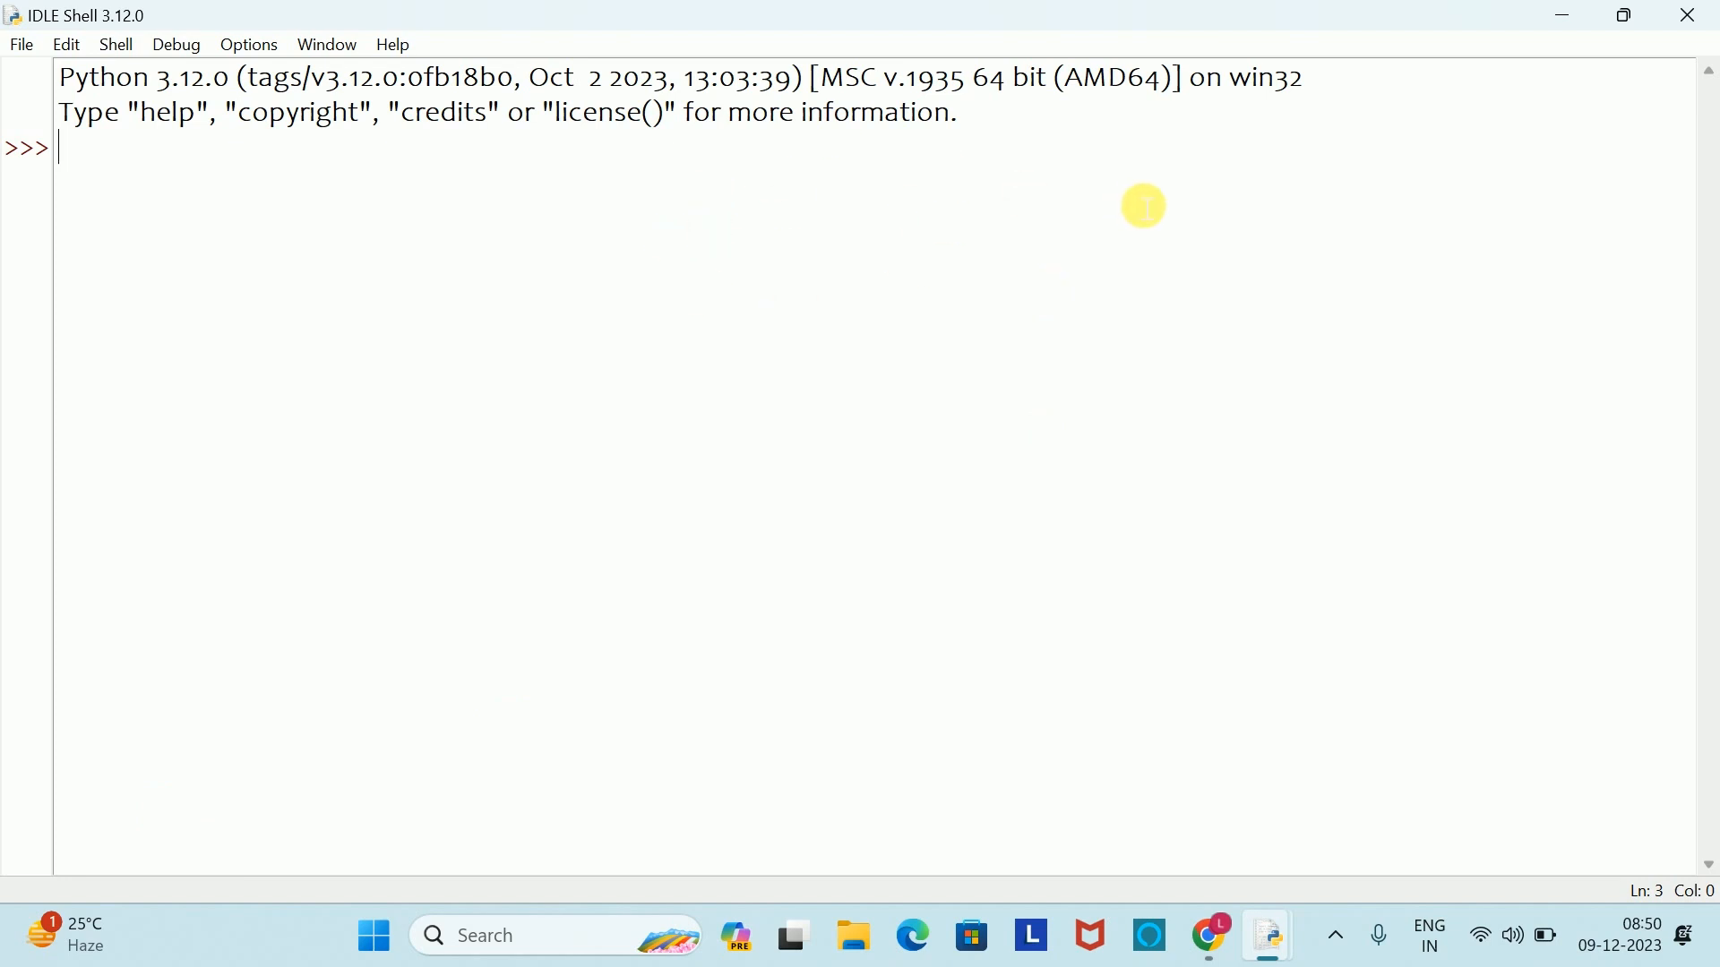